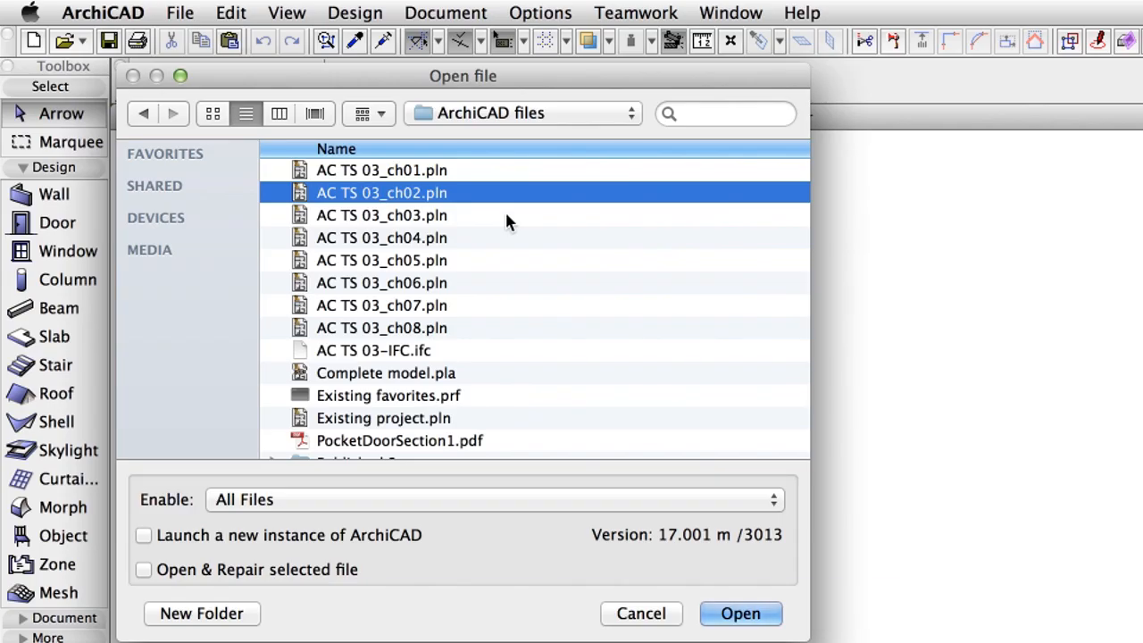
mouse_move(482, 221)
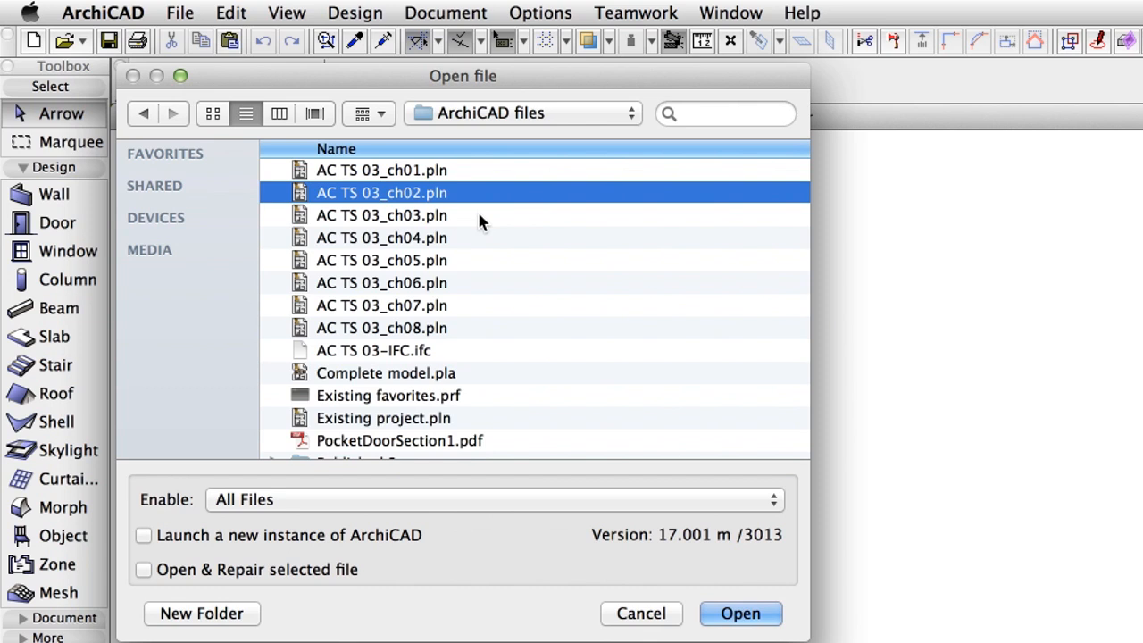
Open the AC TS 03_ch03.pln project from the ArchiCAD files folder
left_click(382, 215)
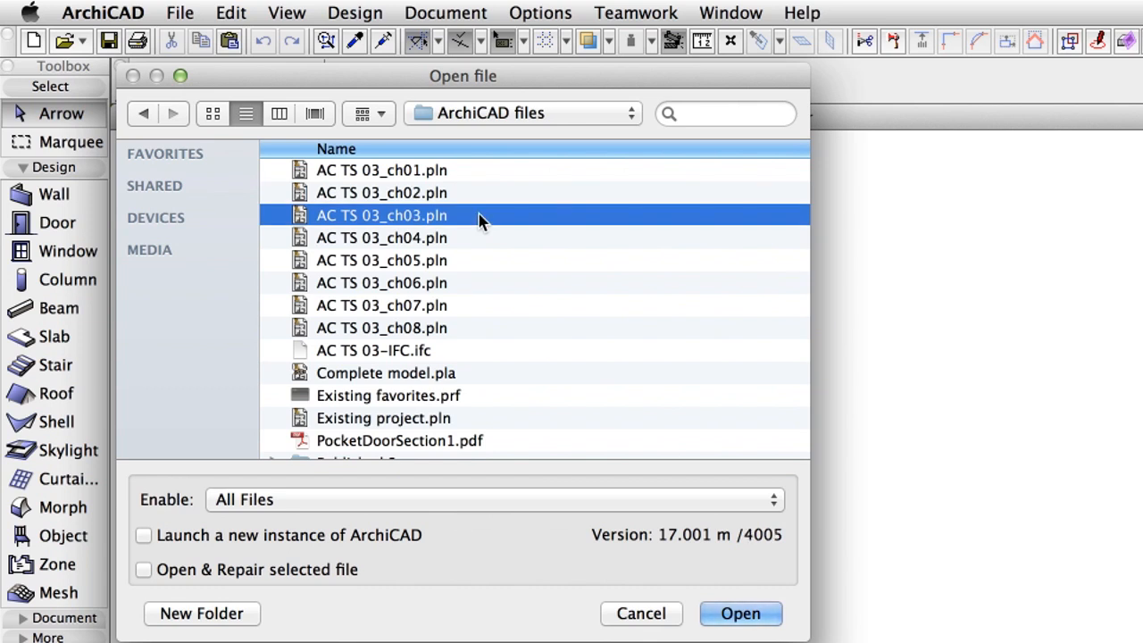
mouse_move(486, 221)
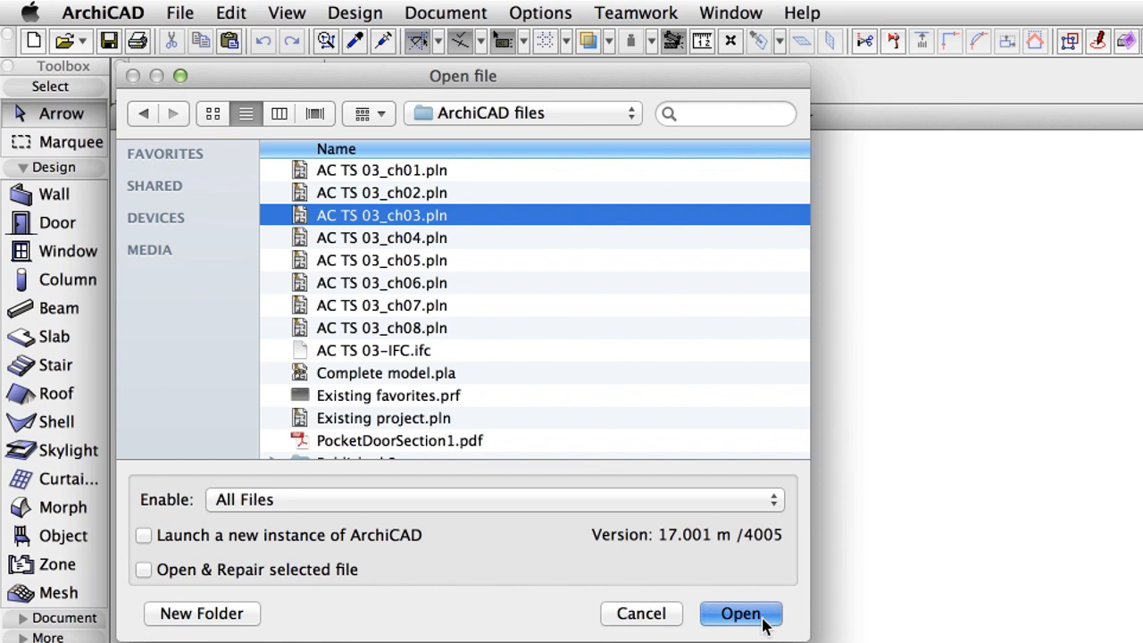
left_click(740, 615)
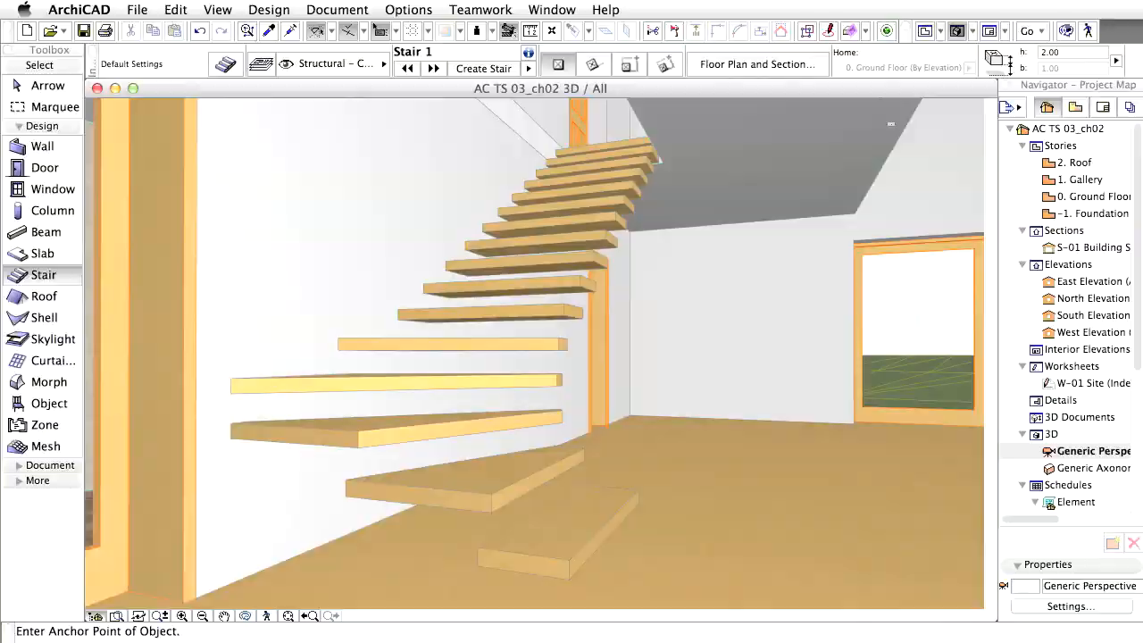
left_click(408, 11)
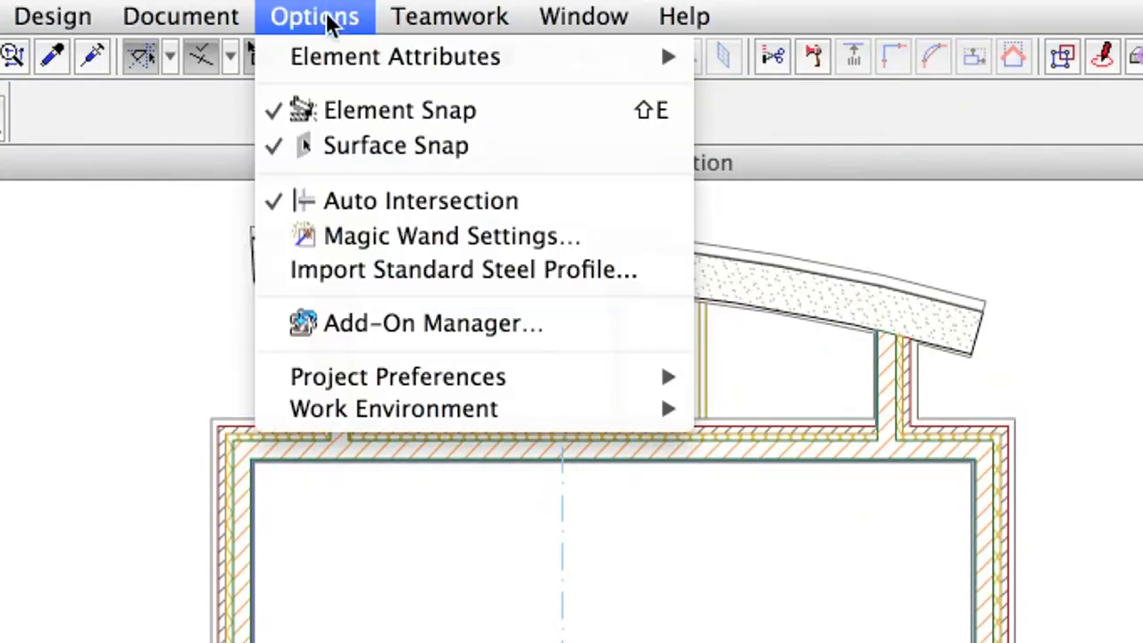
mouse_move(397, 376)
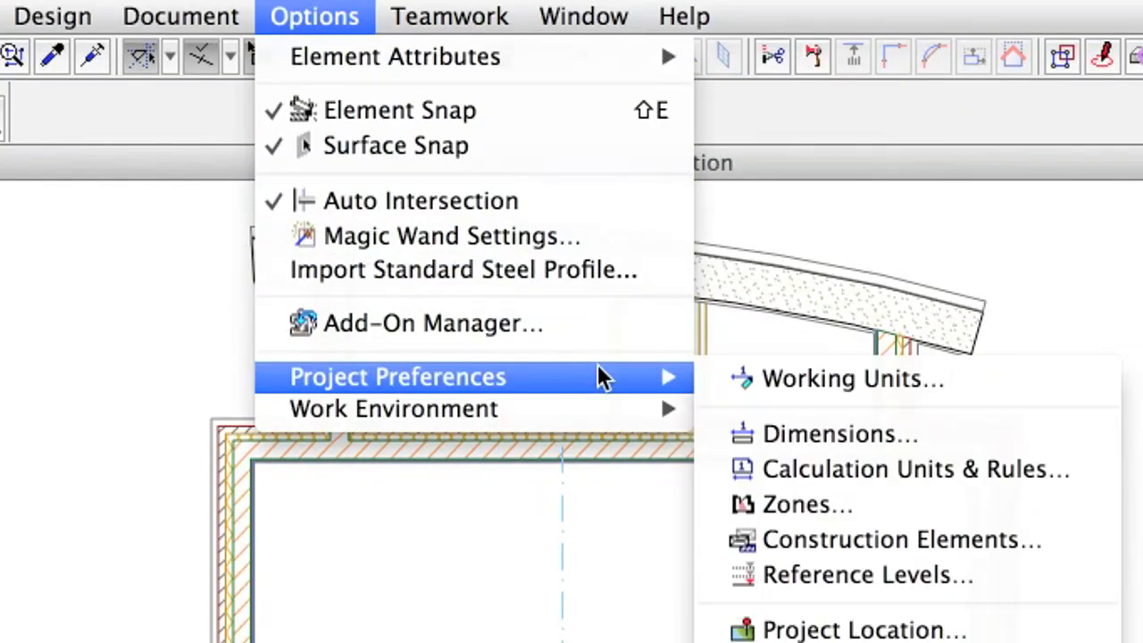
mouse_move(897, 516)
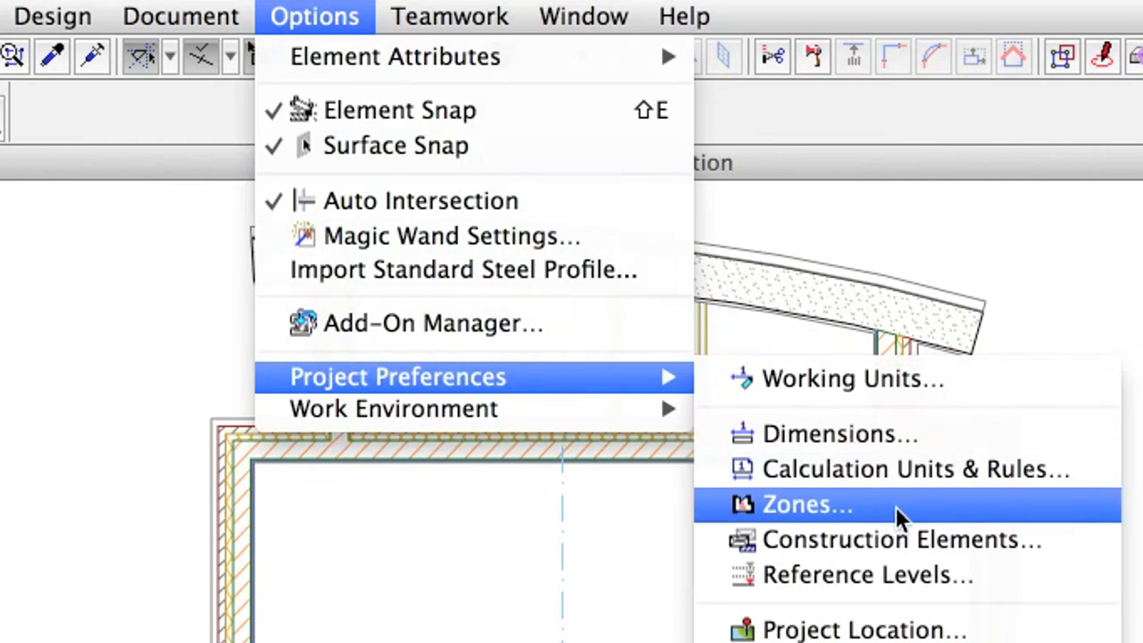
mouse_move(901, 522)
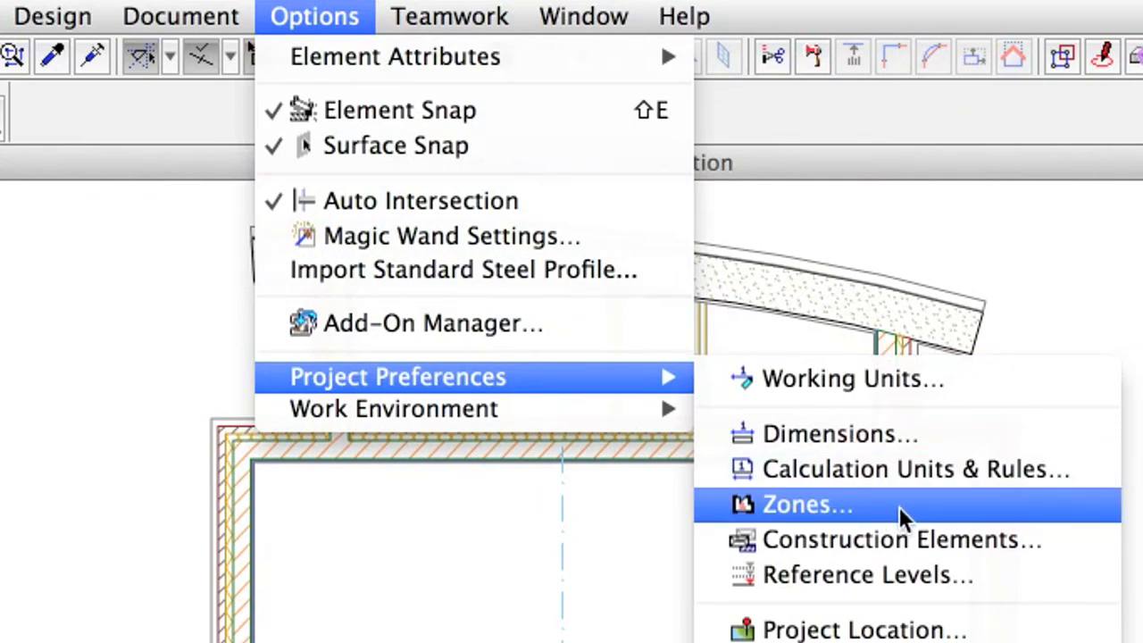
left_click(808, 504)
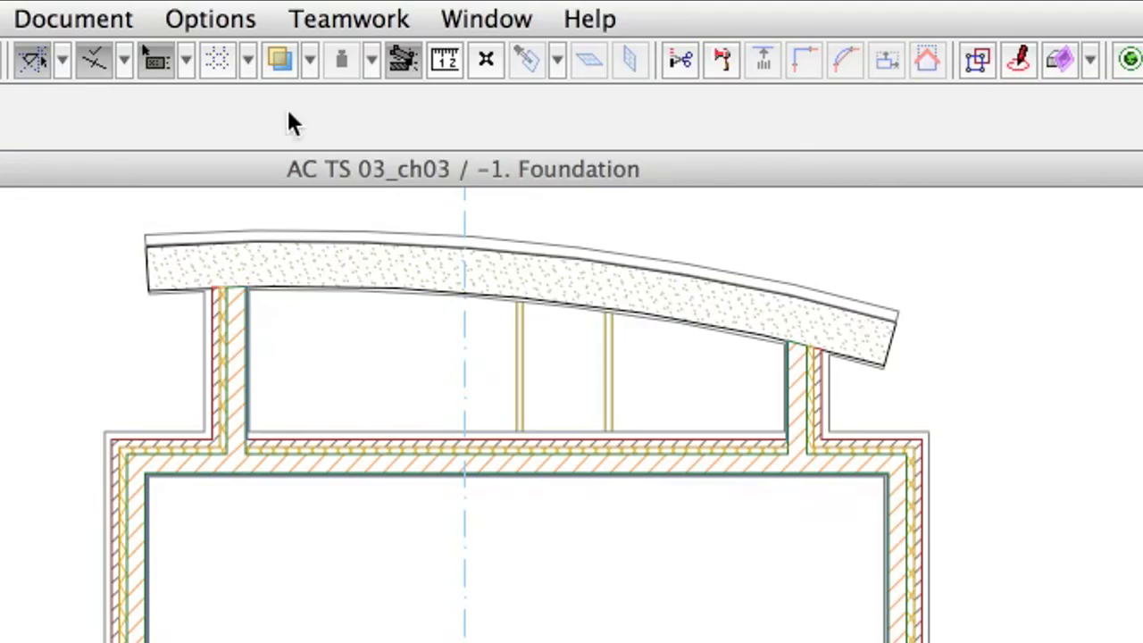
left_click(211, 18)
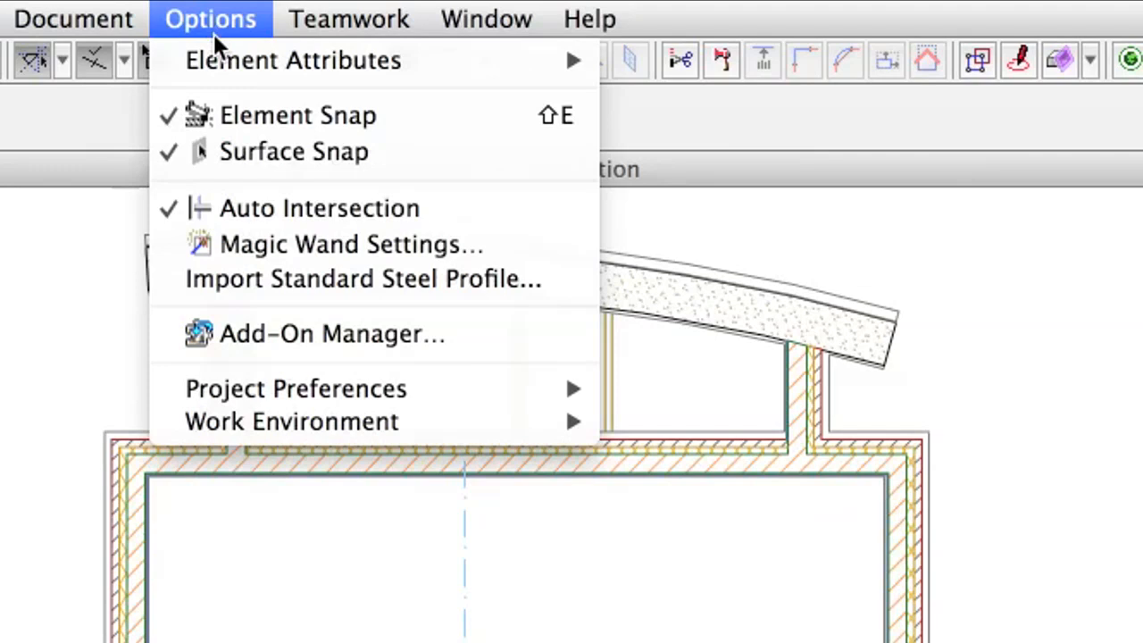
mouse_move(293, 61)
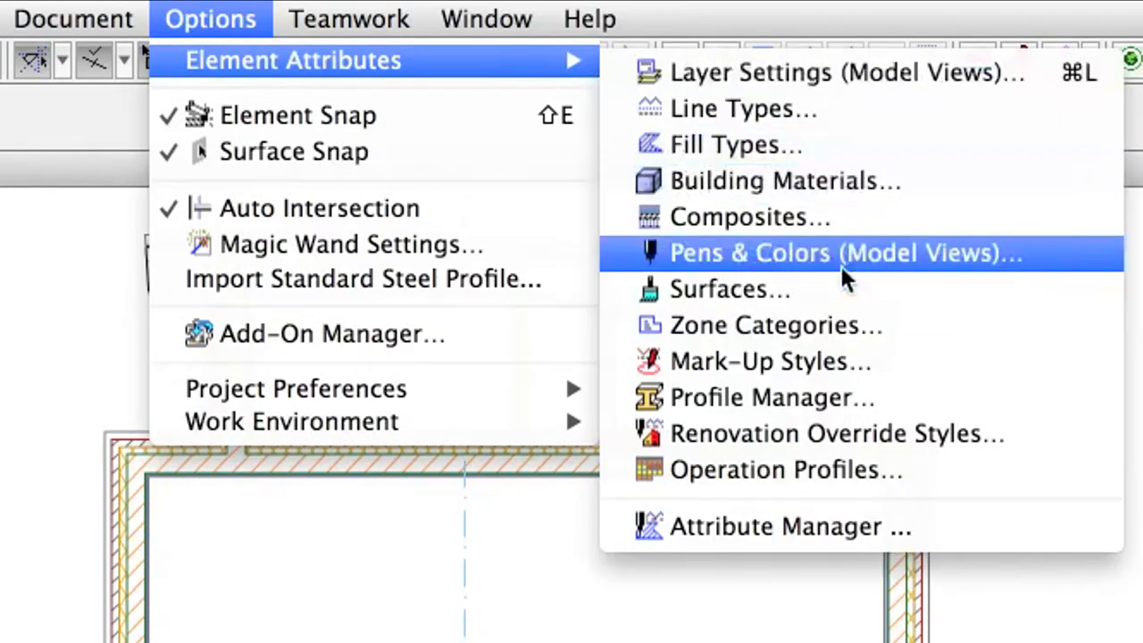
mouse_move(902, 325)
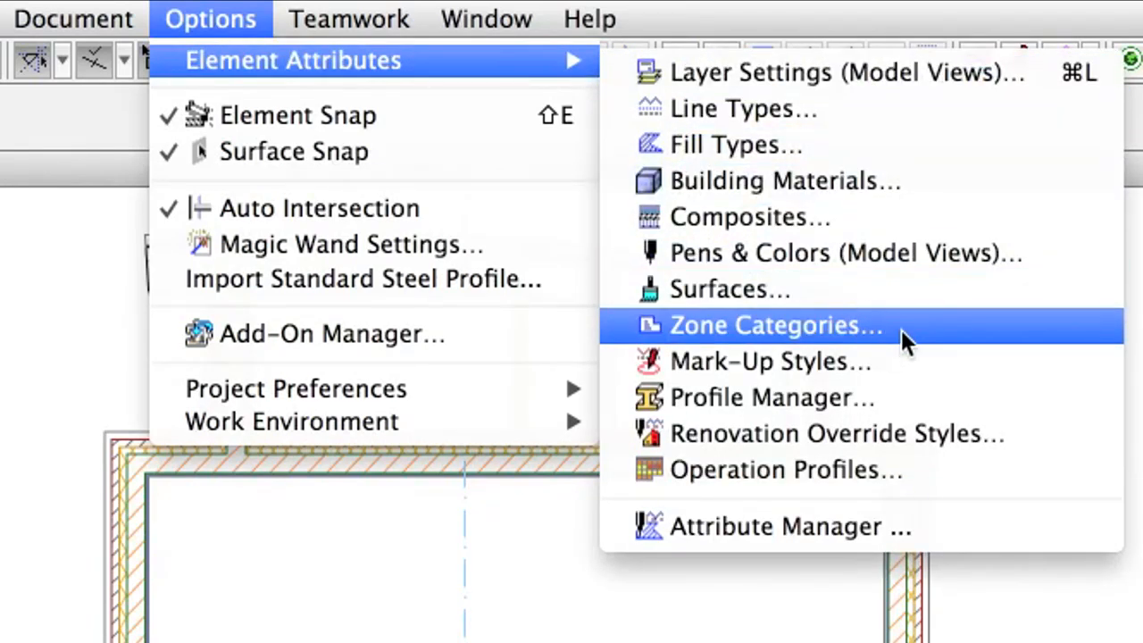
left_click(775, 325)
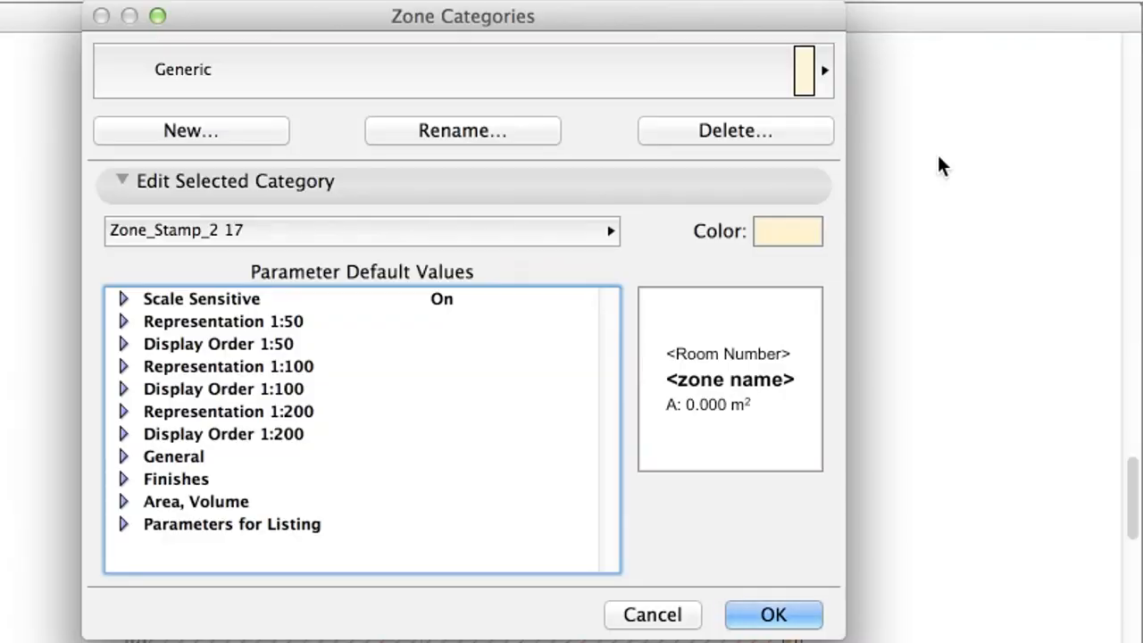
left_click(822, 70)
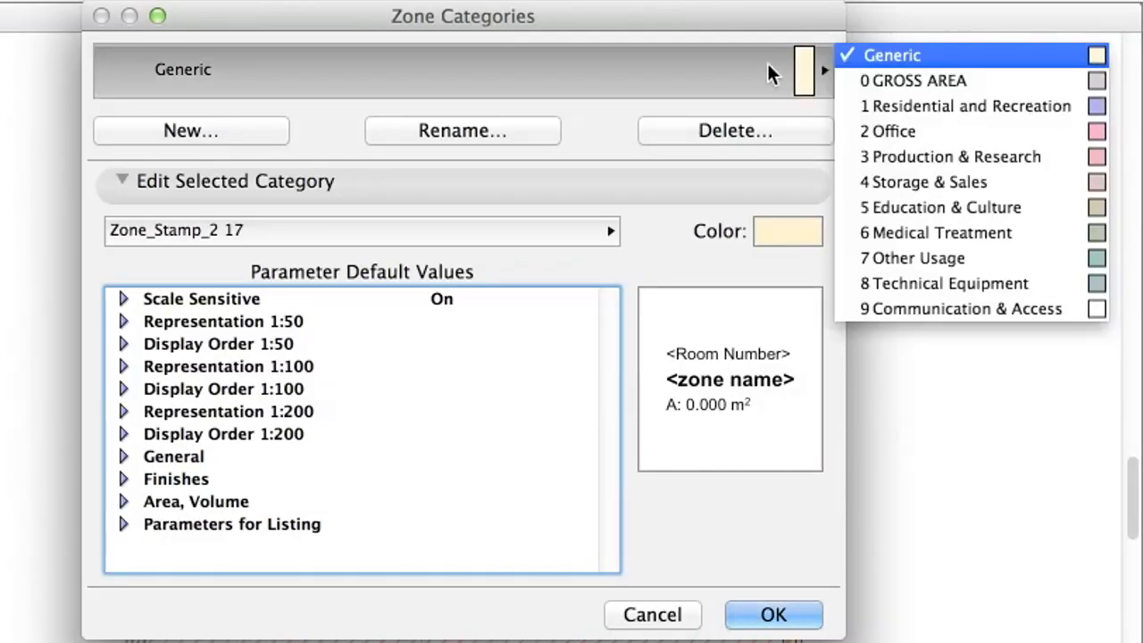
left_click(893, 130)
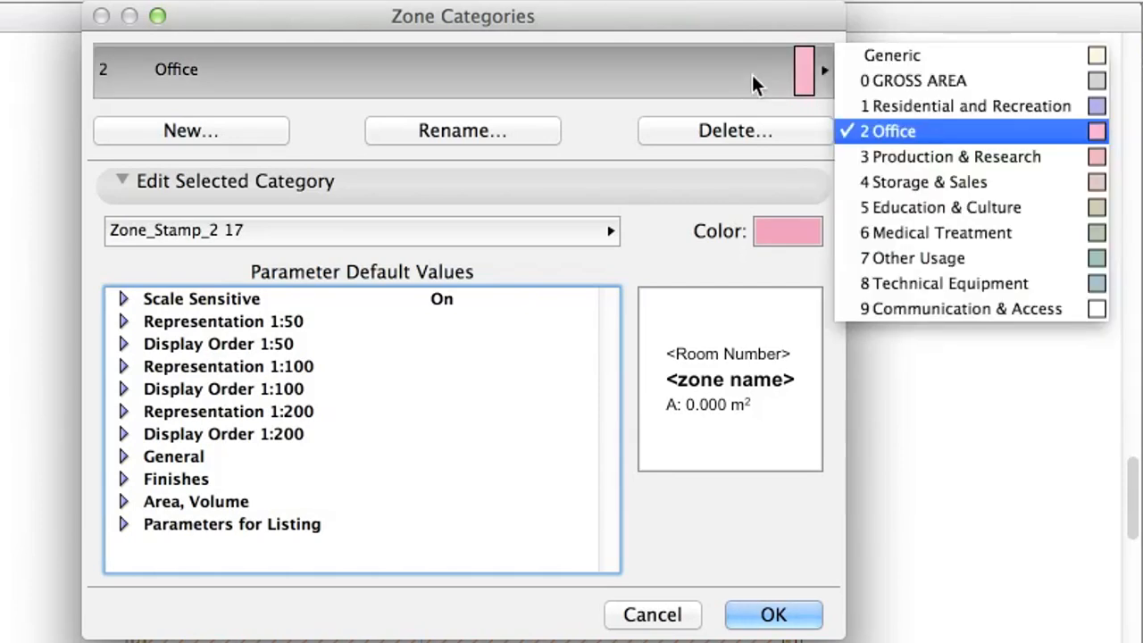
left_click(891, 54)
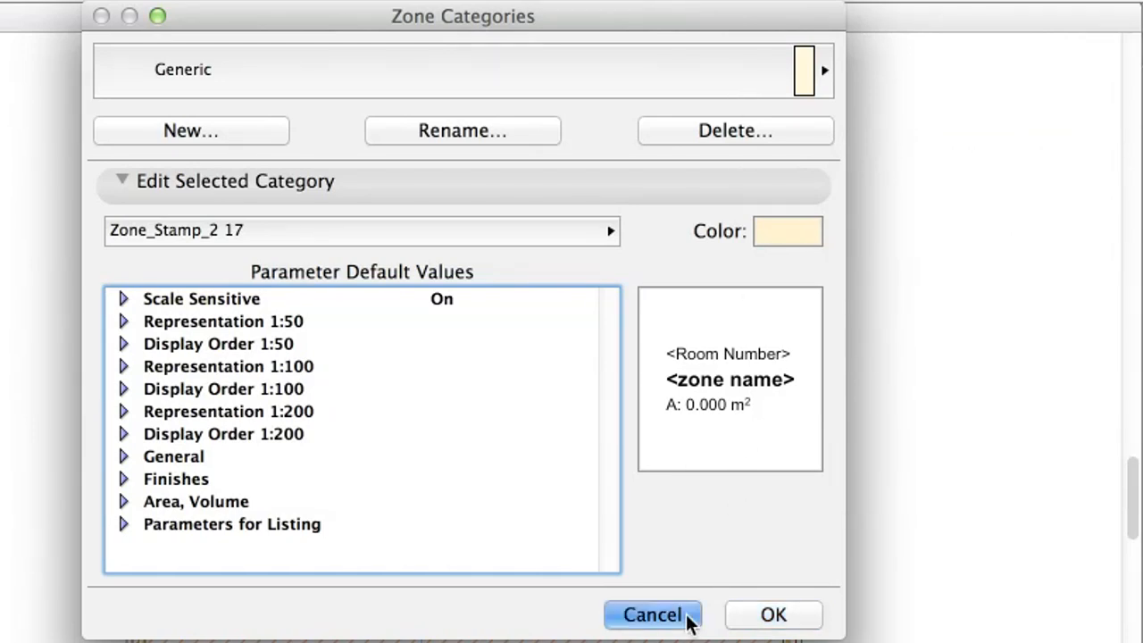
left_click(652, 614)
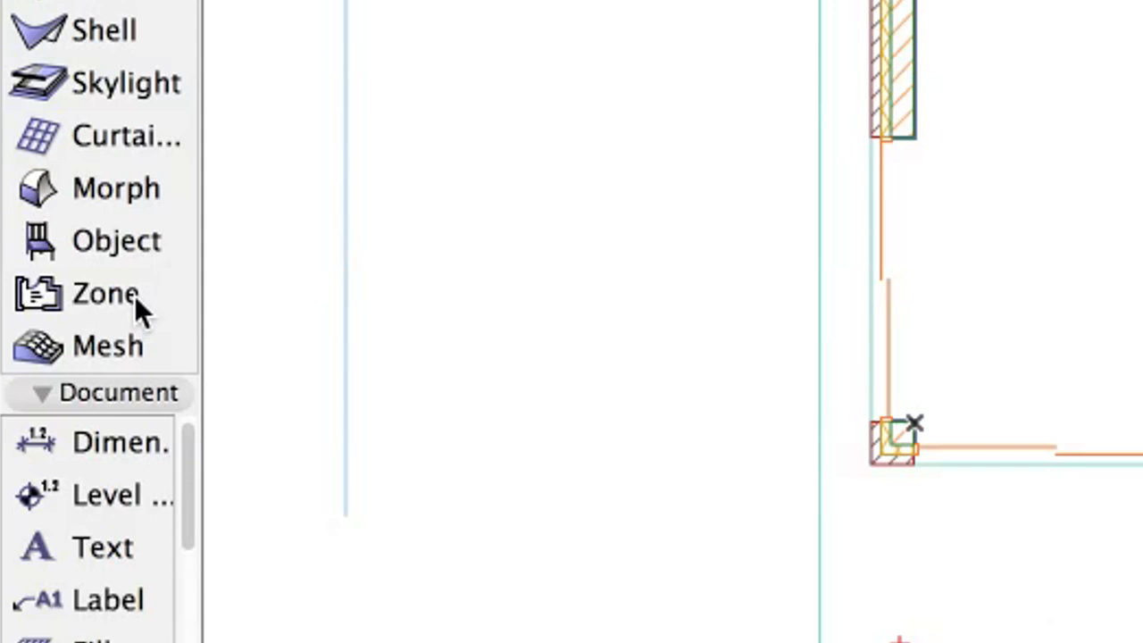
Start the Zone tool defaults with category Education & Culture and name 'Exhibition space'
left_click(100, 293)
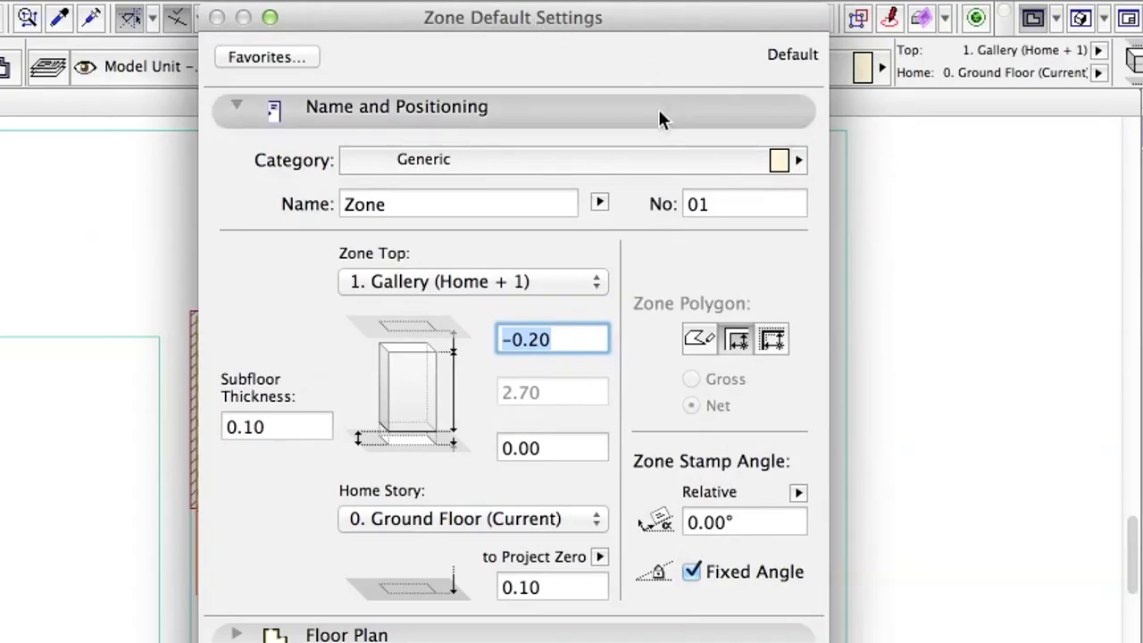
left_click(797, 161)
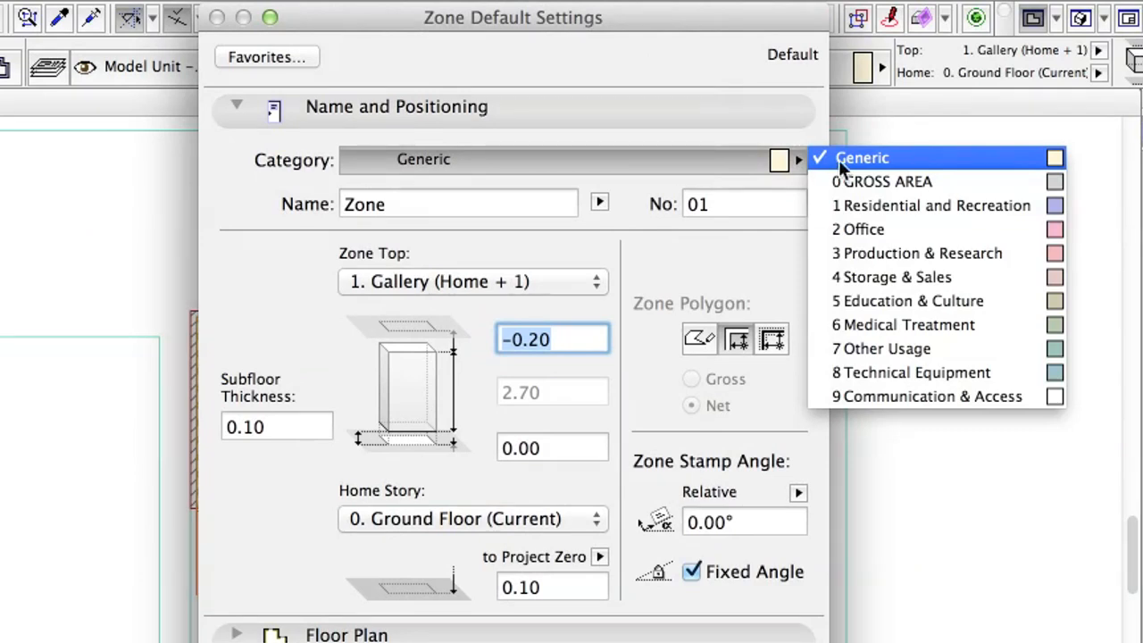
left_click(907, 300)
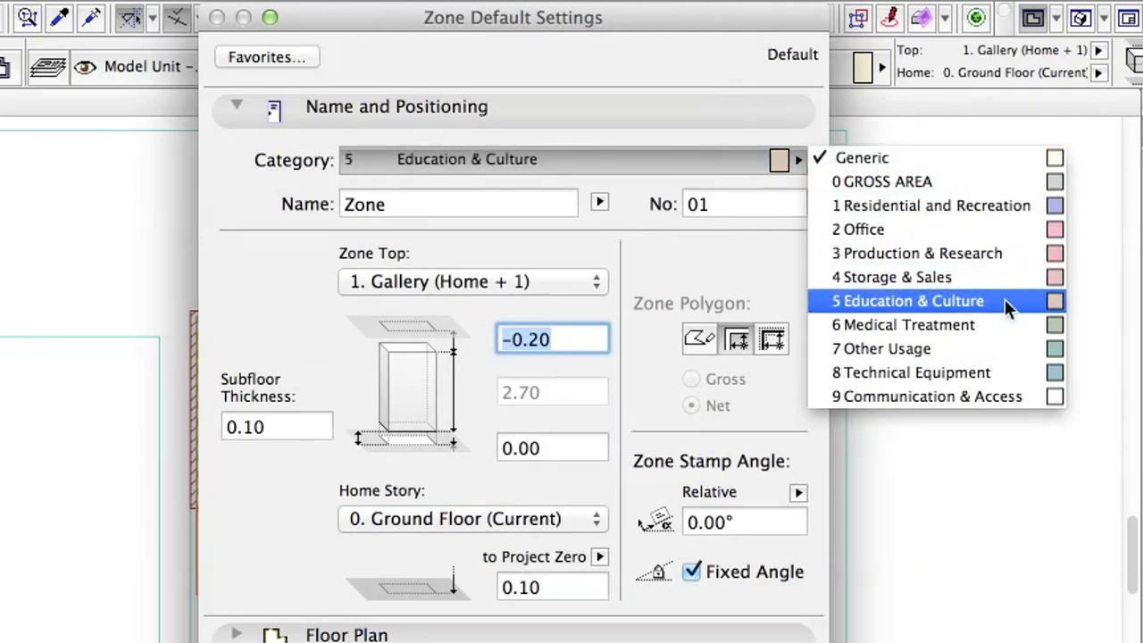
left_click(910, 300)
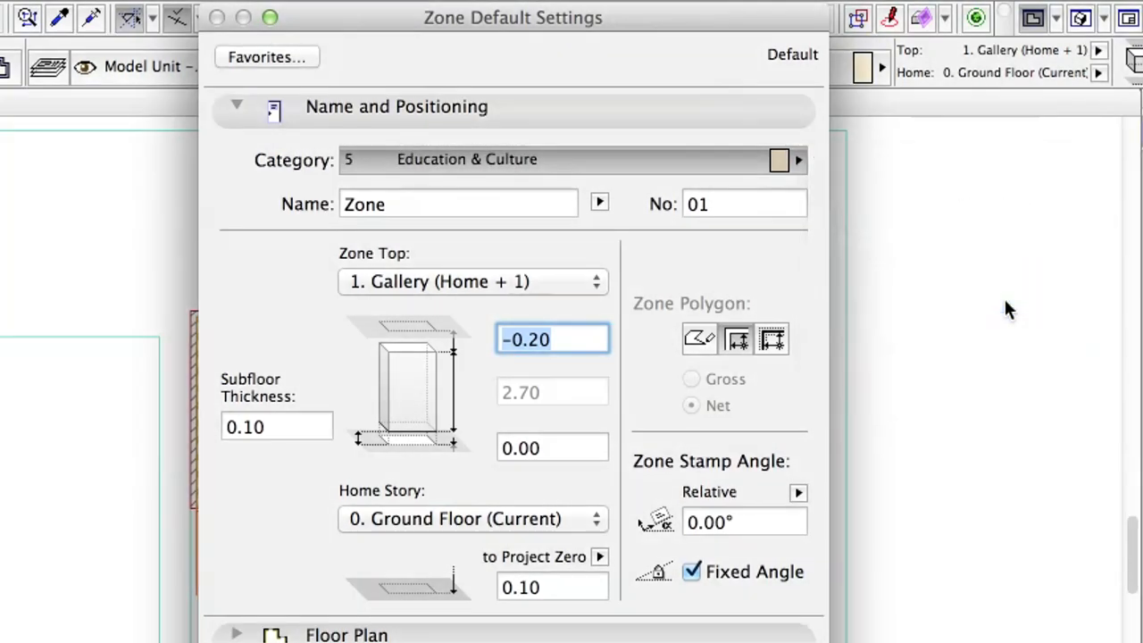
type("Exhibition sp")
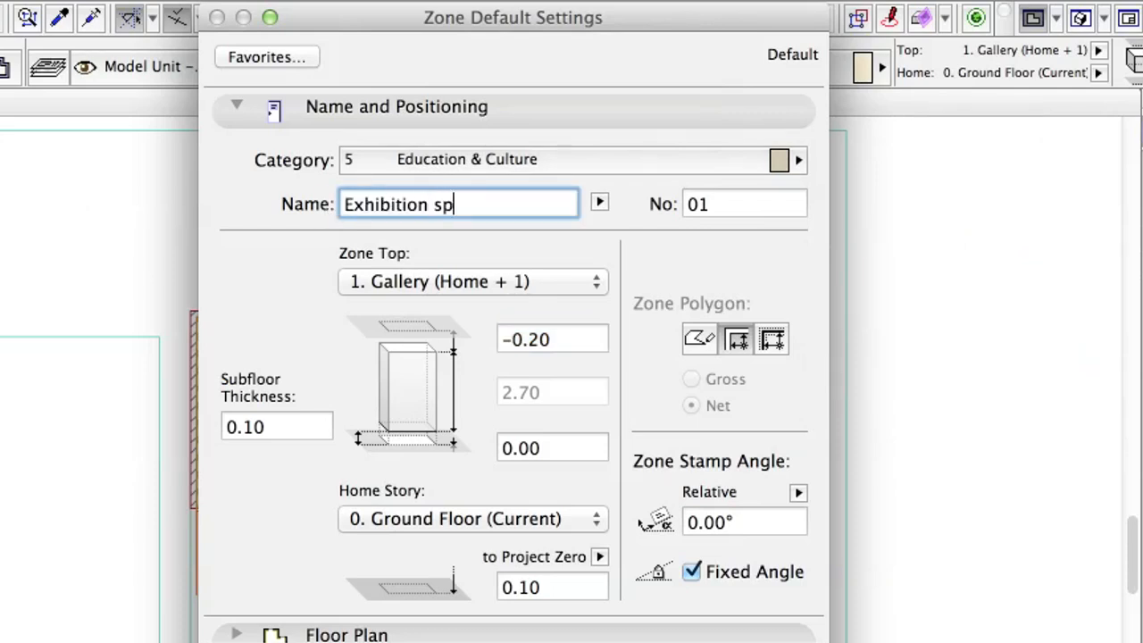
type("ace")
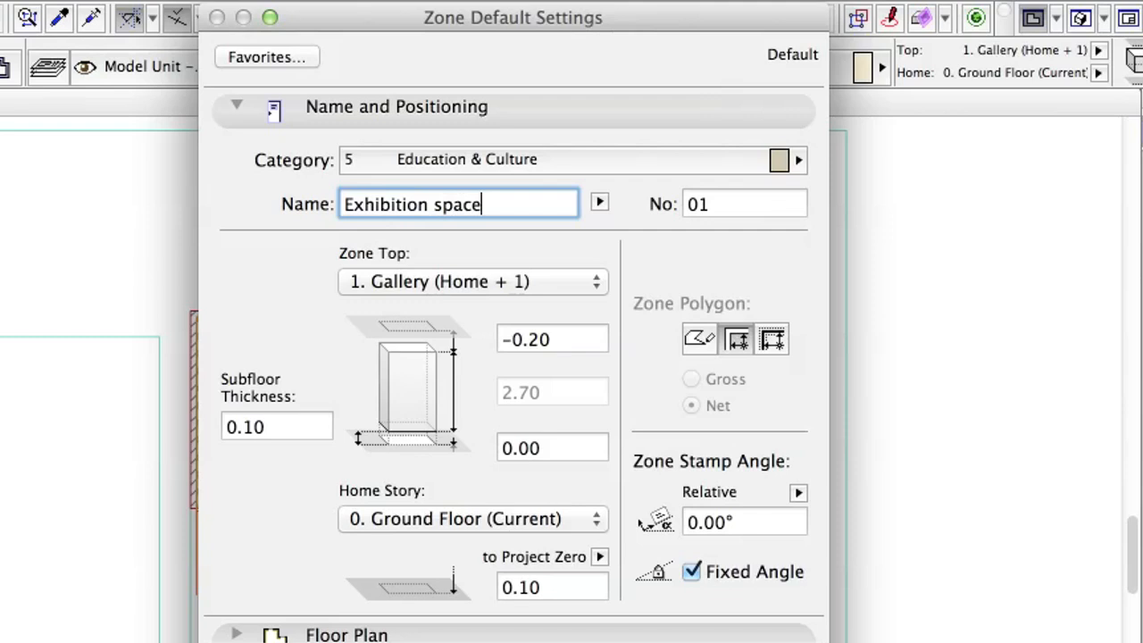
Keep the zone top linked to Gallery with a -0.24 offset and zero subfloor thickness
left_click(474, 282)
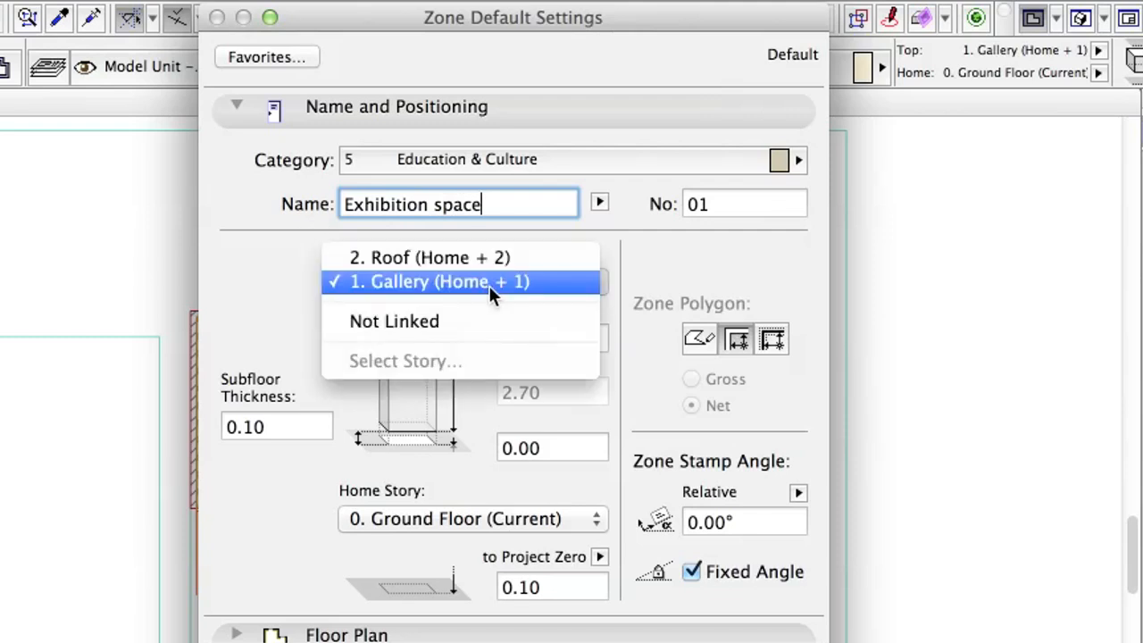
left_click(437, 282)
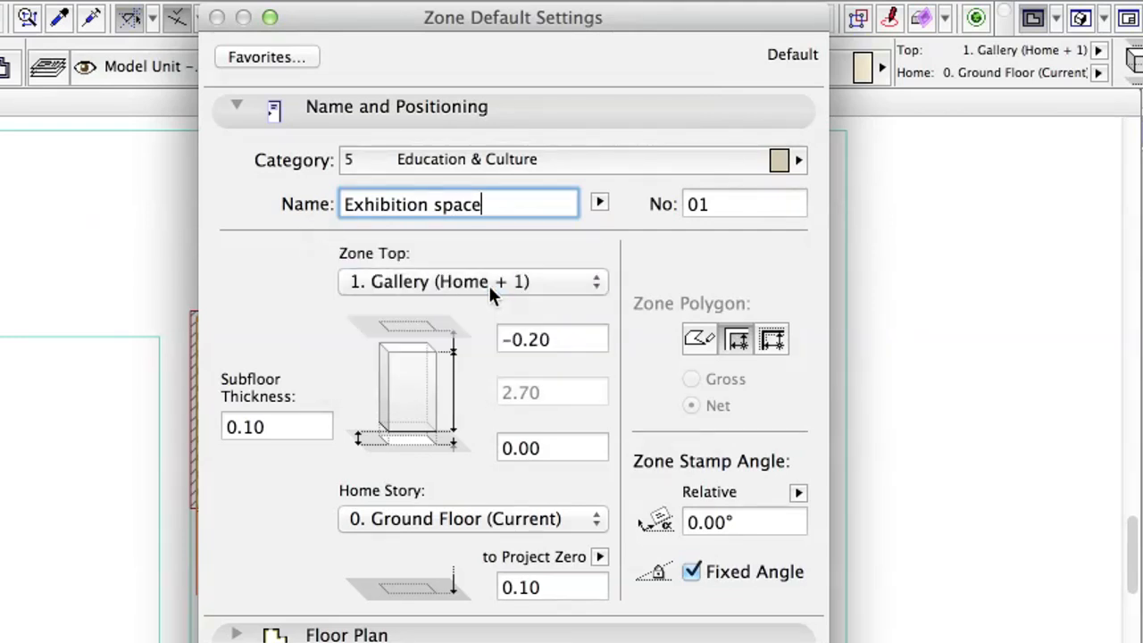
type("-0.24")
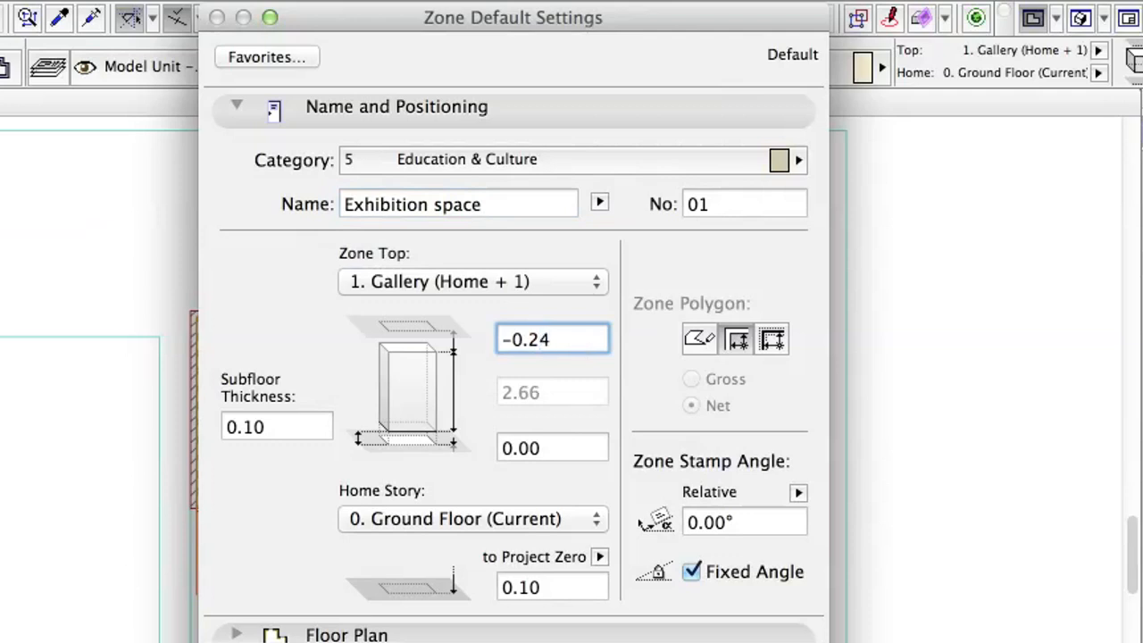
left_click(552, 340)
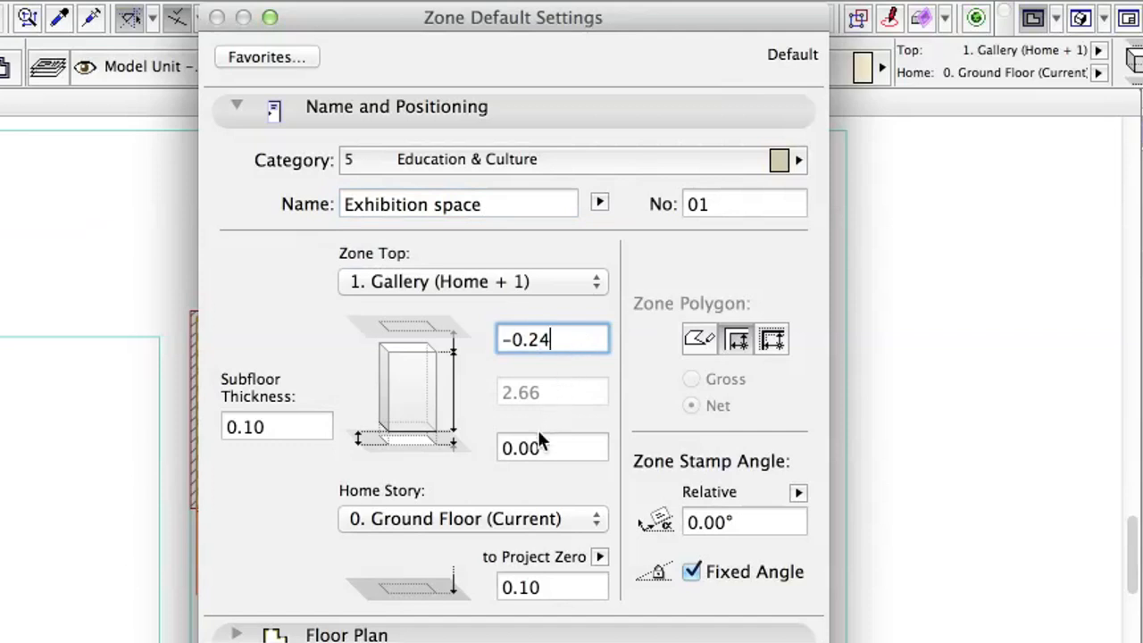
left_click(276, 426)
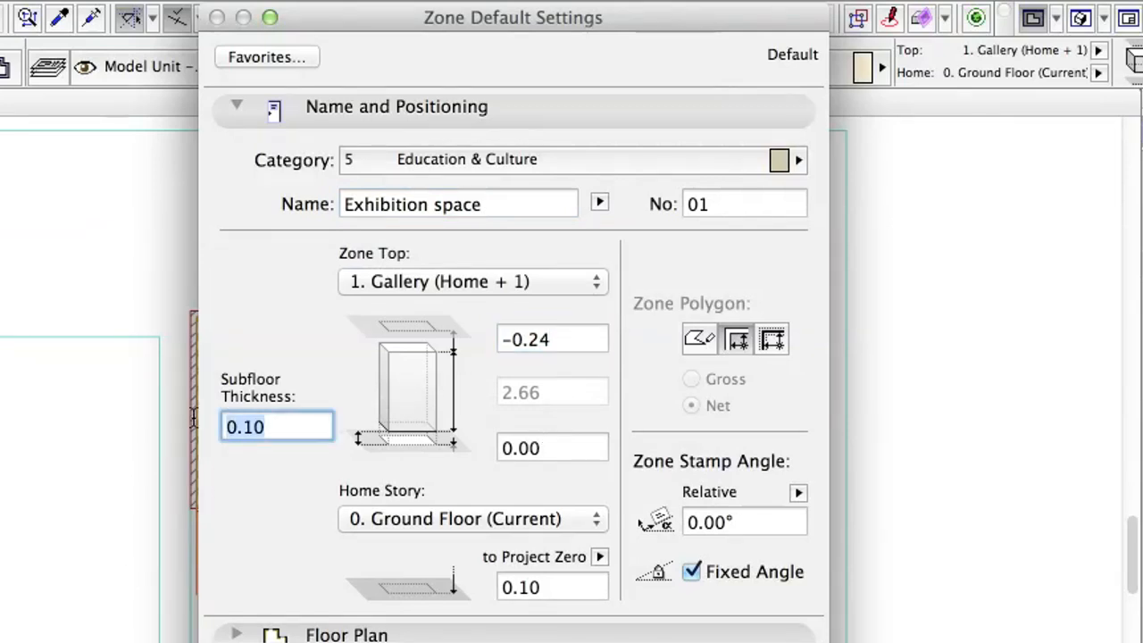
type("0")
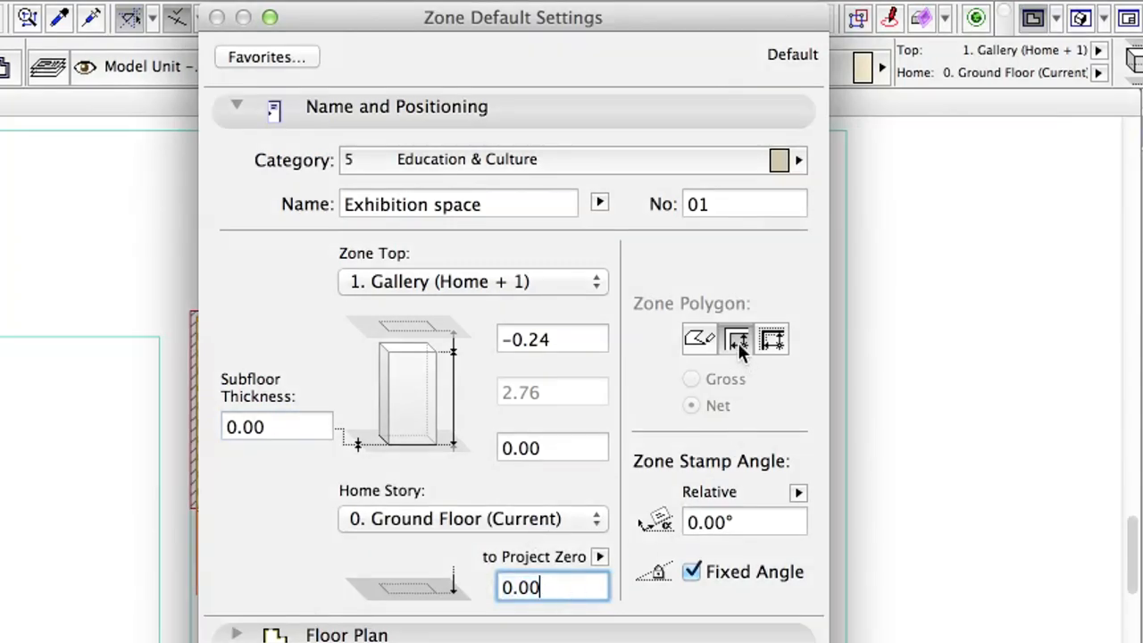
mouse_move(736, 339)
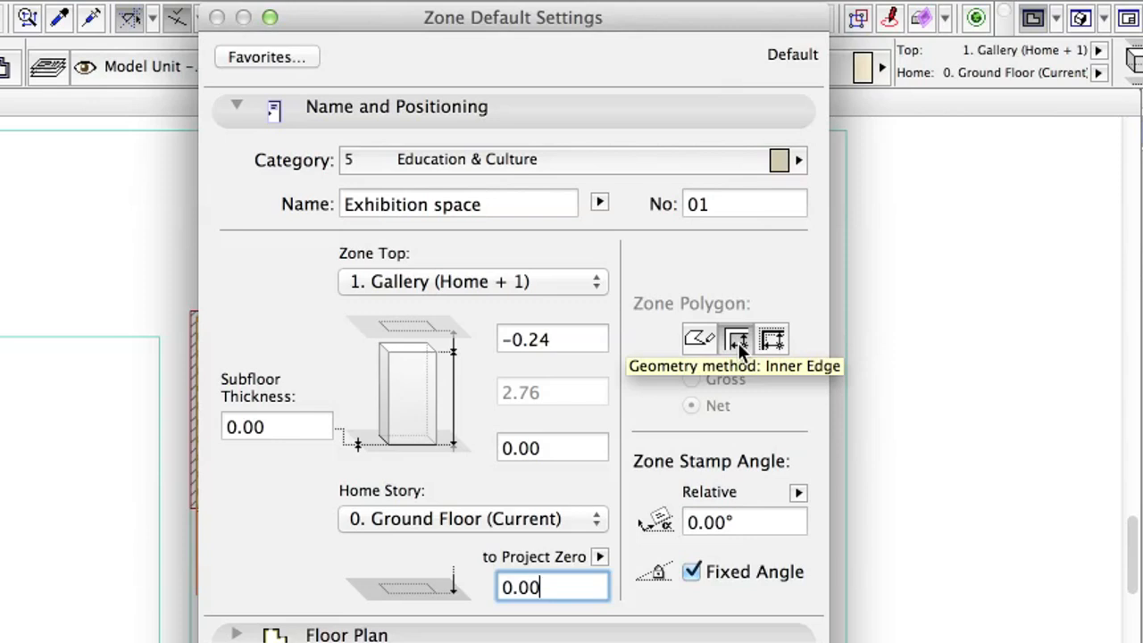
left_click(236, 104)
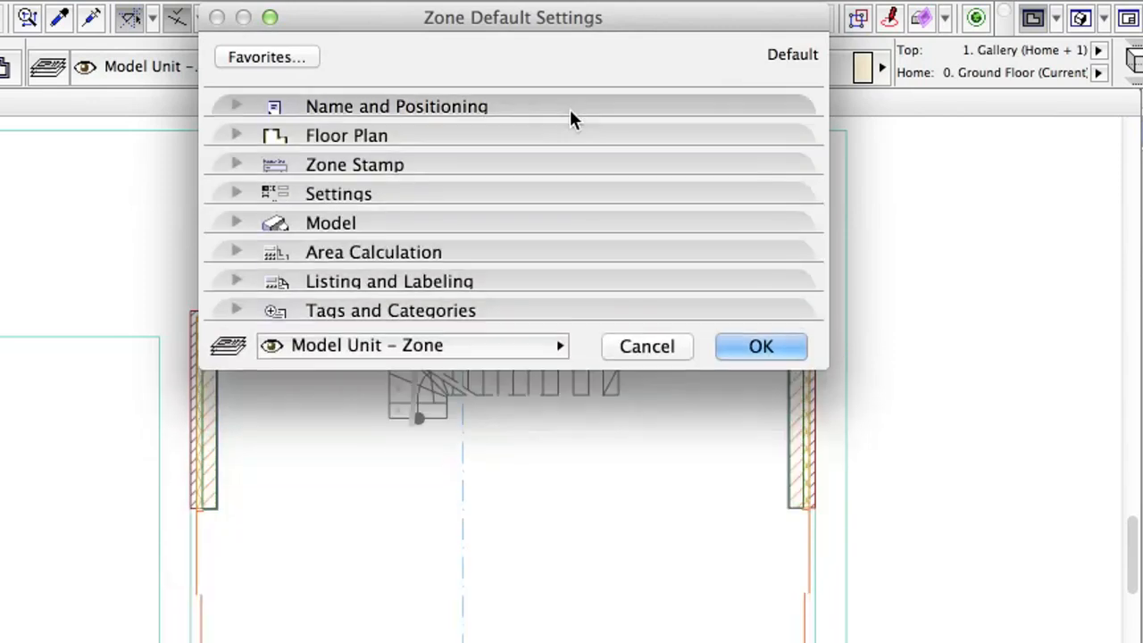
Make the zone stamp non scale sensitive and show measured area and zone number
left_click(354, 164)
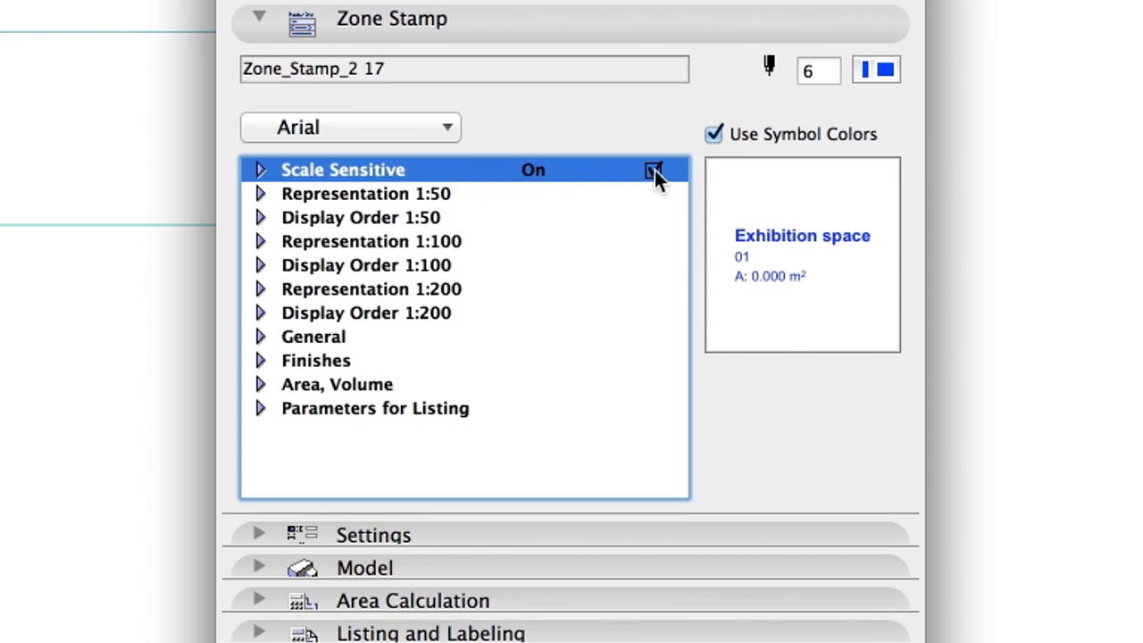
left_click(654, 169)
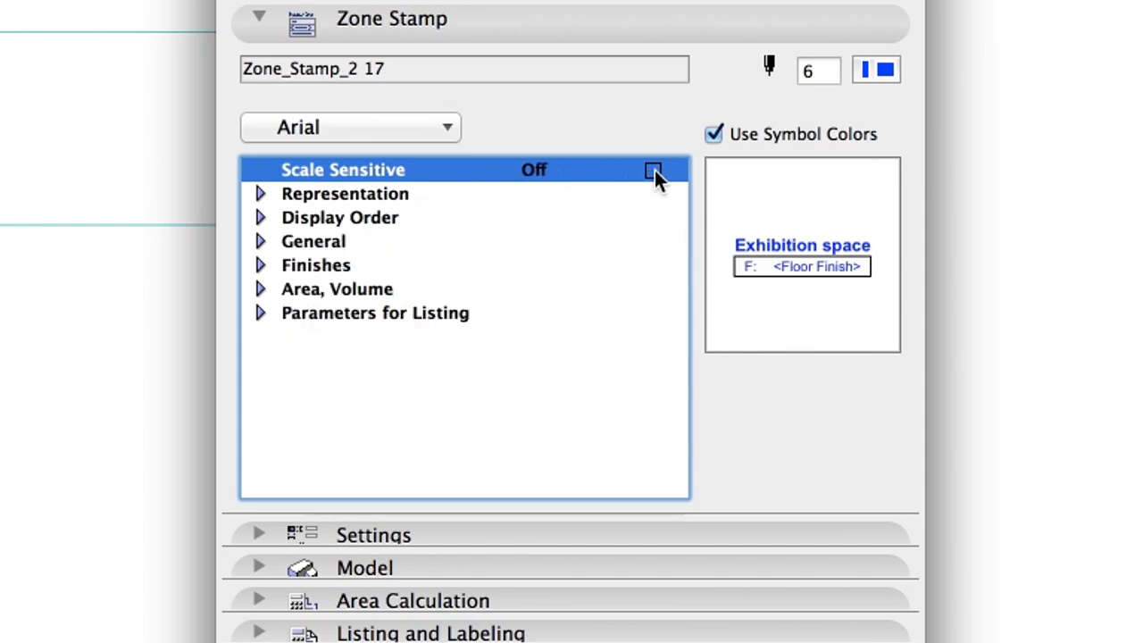
mouse_move(336, 200)
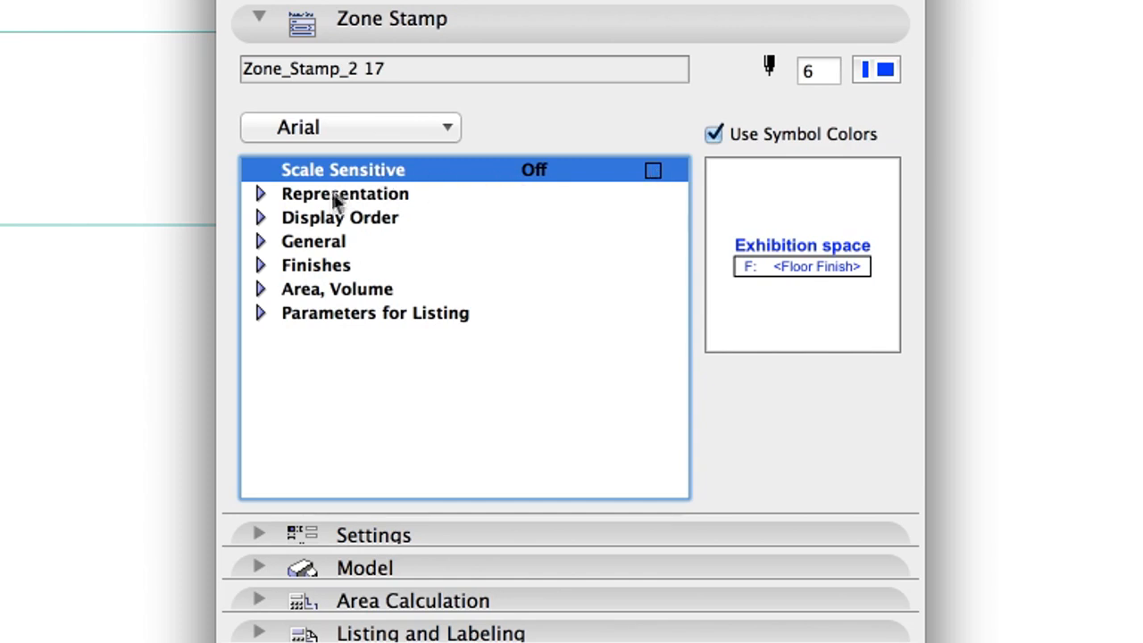
left_click(345, 192)
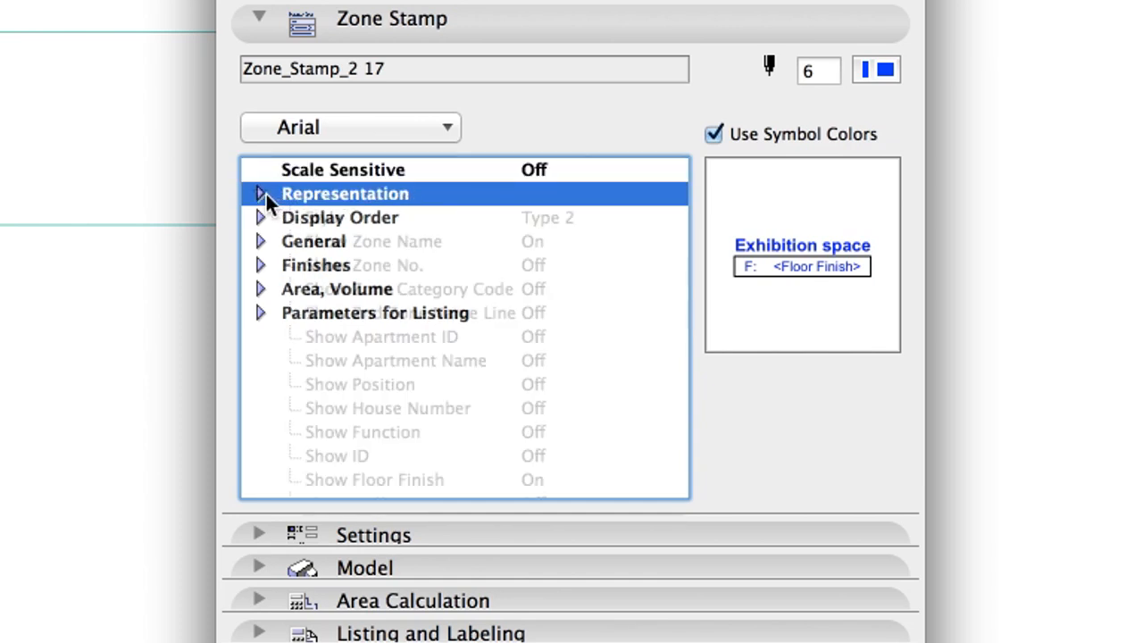
scroll("down", 3)
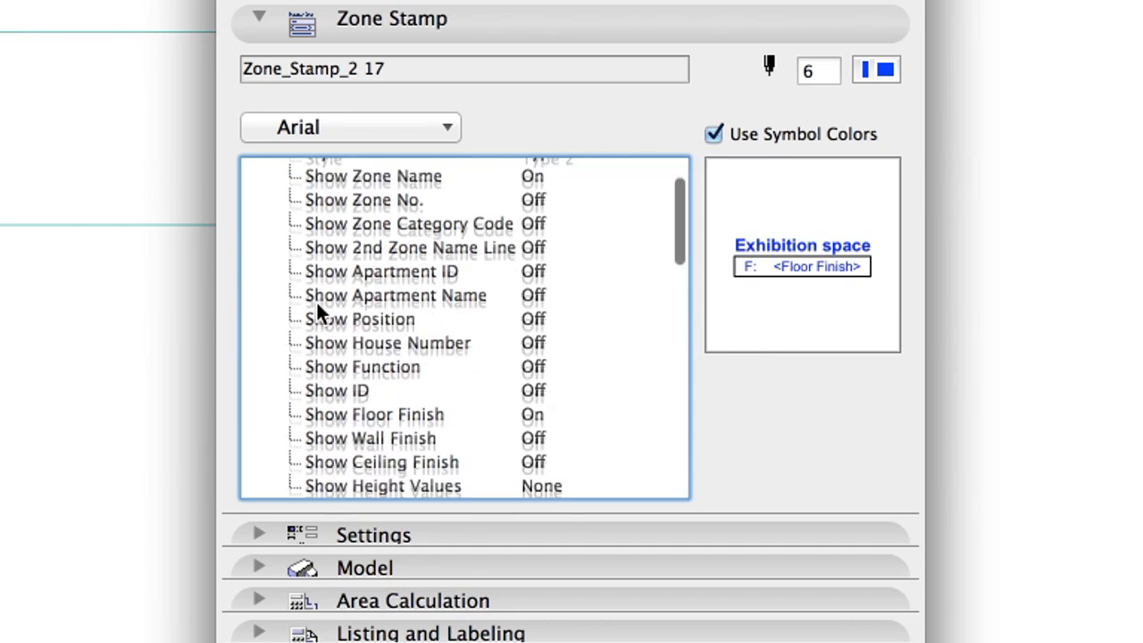
left_click(386, 349)
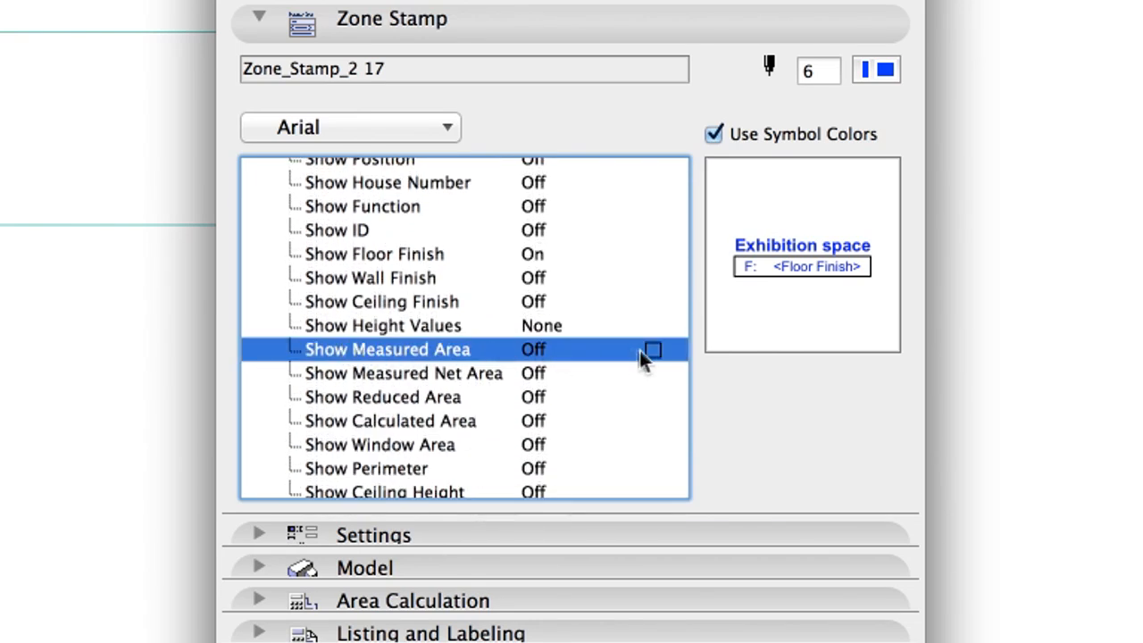
left_click(652, 349)
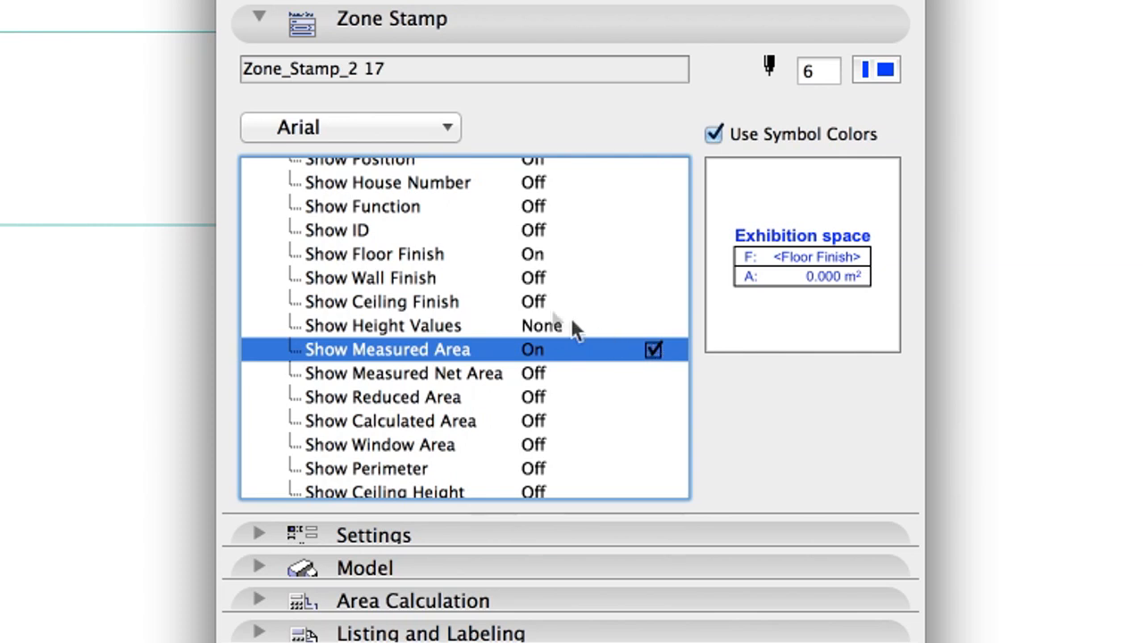
left_click(374, 254)
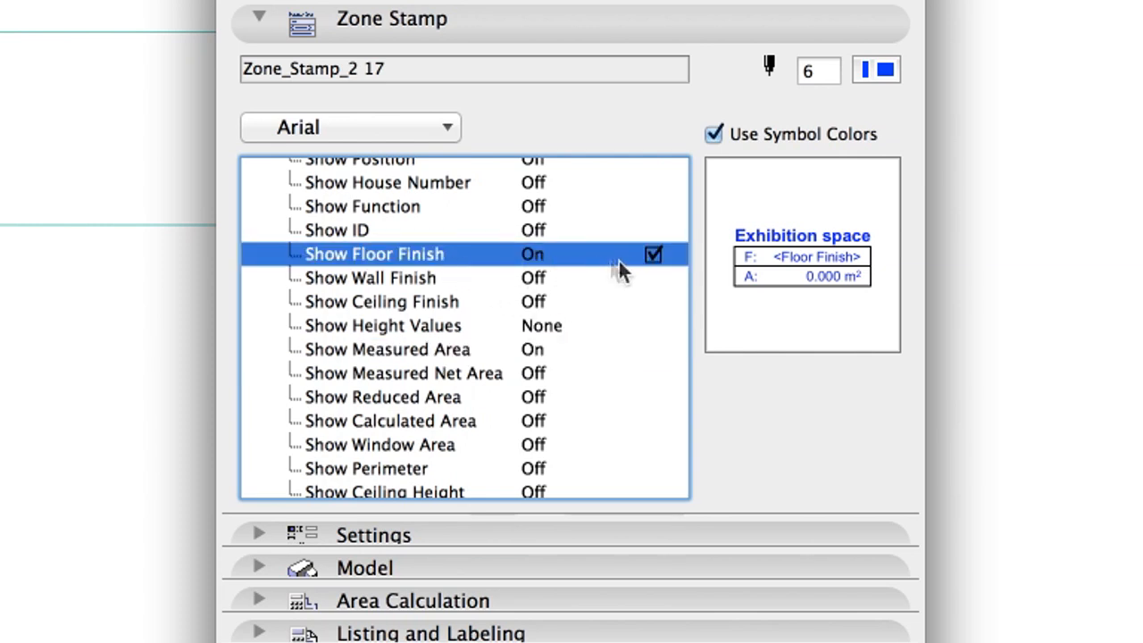
mouse_move(665, 271)
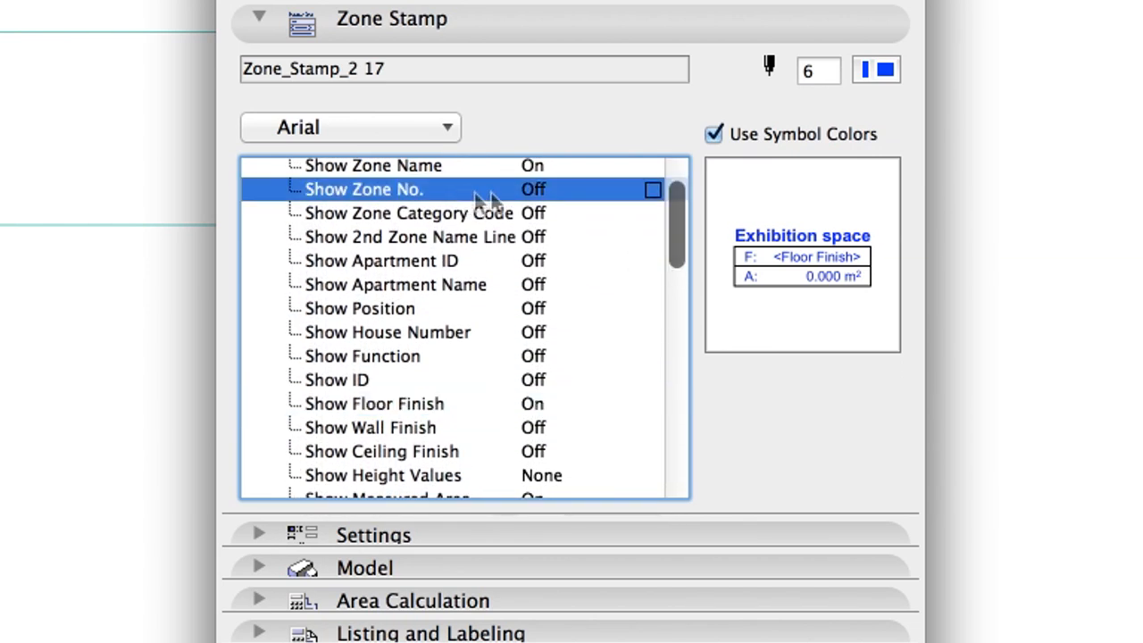
left_click(654, 189)
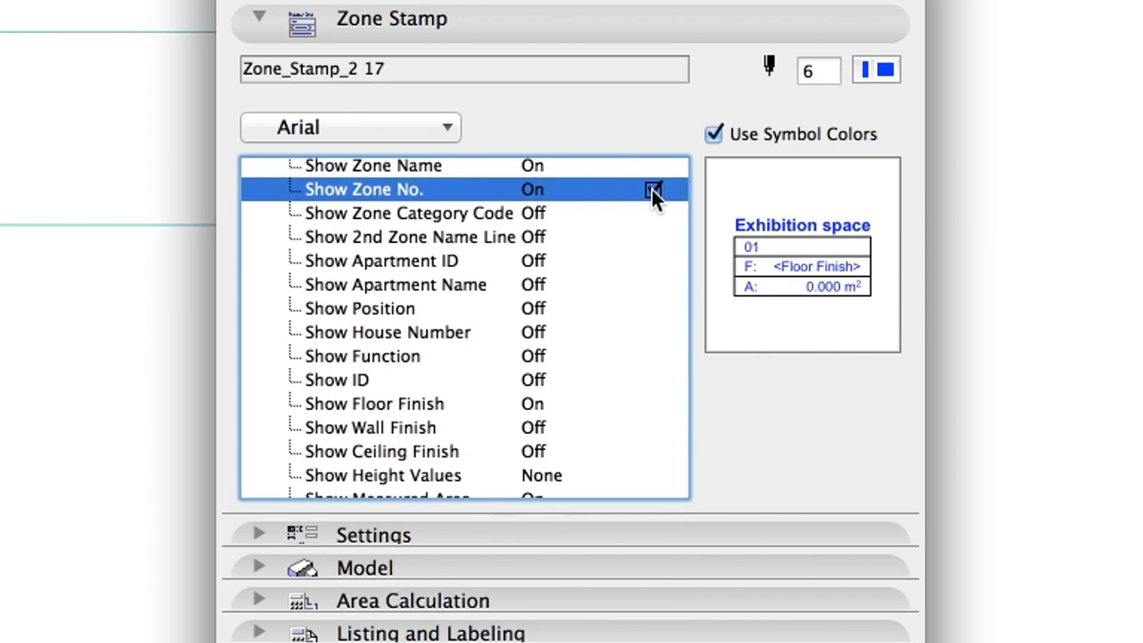
Show ceiling height in the stamp and set the floor finish to Parquet
scroll("down", 3)
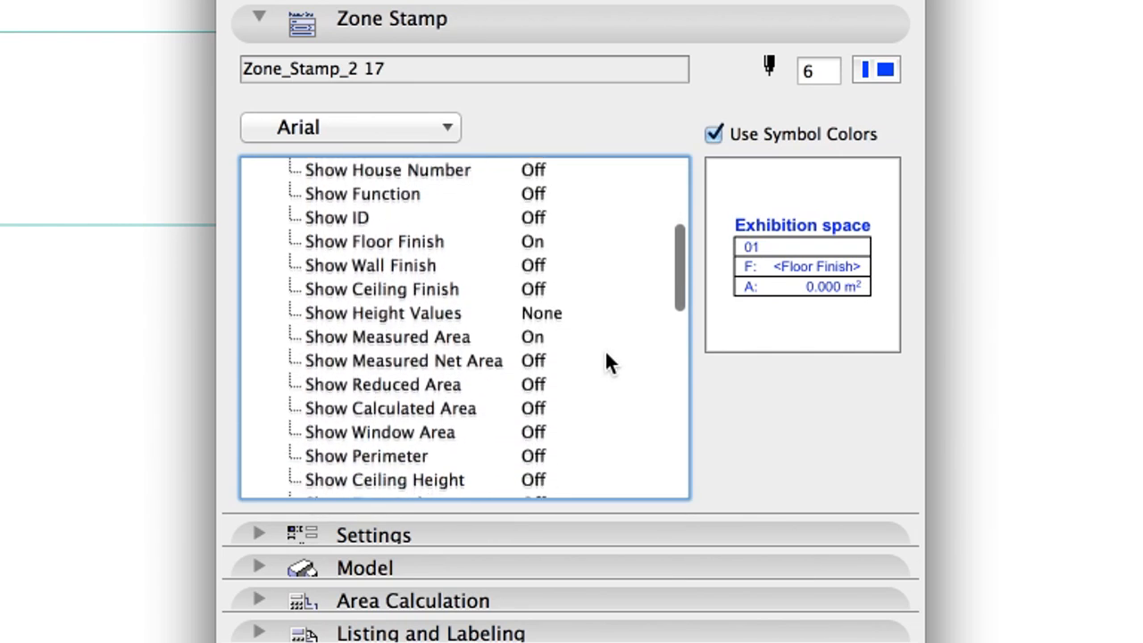
left_click(384, 349)
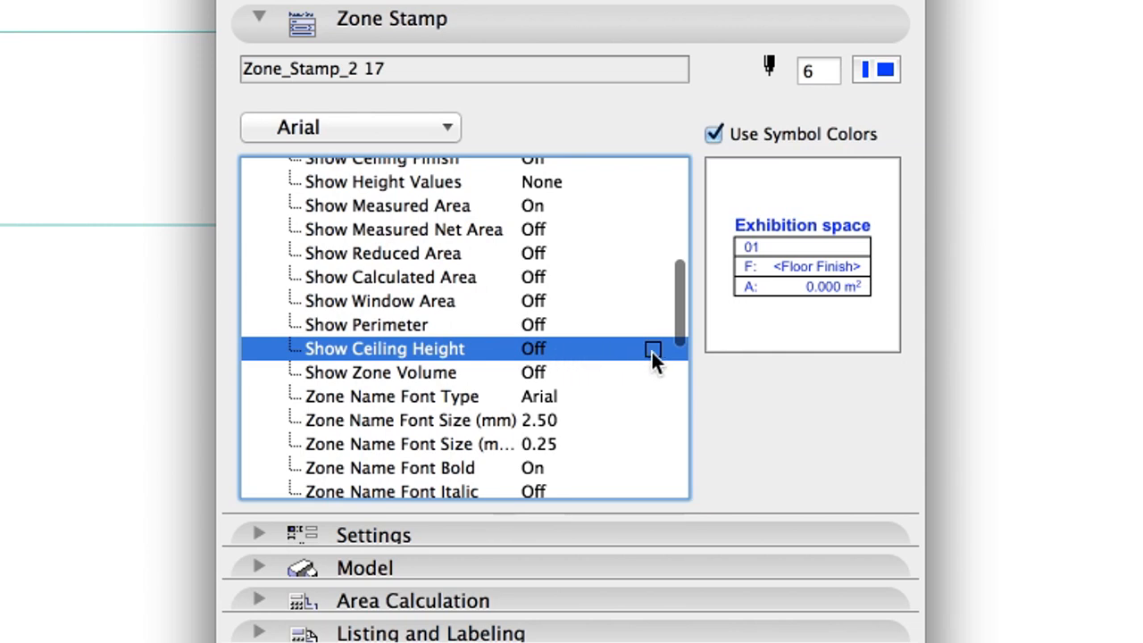
left_click(653, 348)
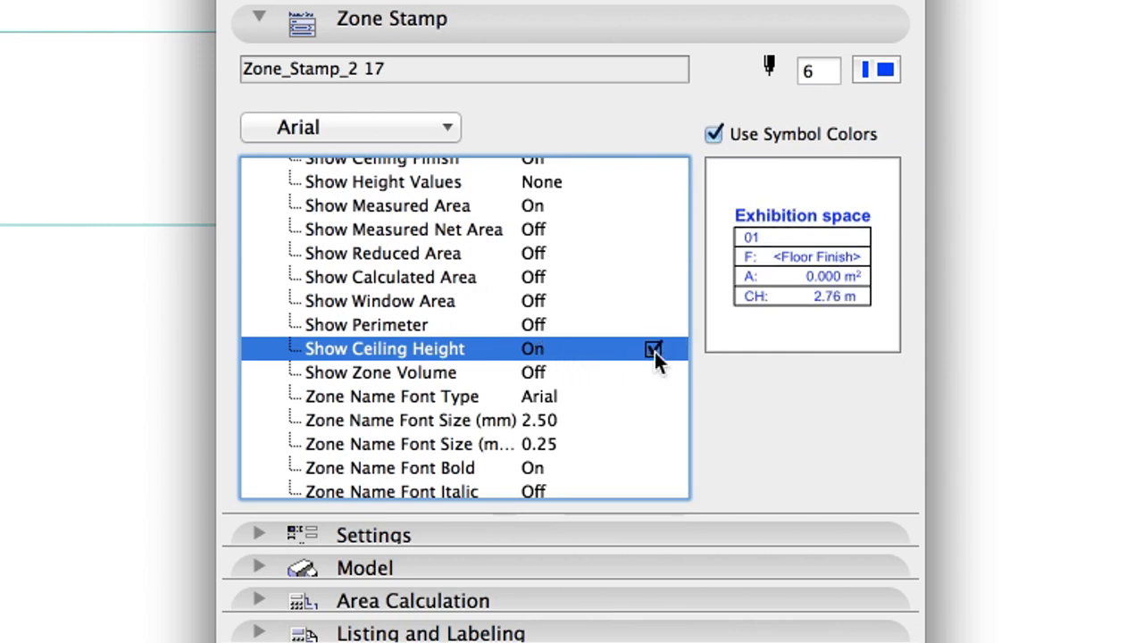
scroll("down", 3)
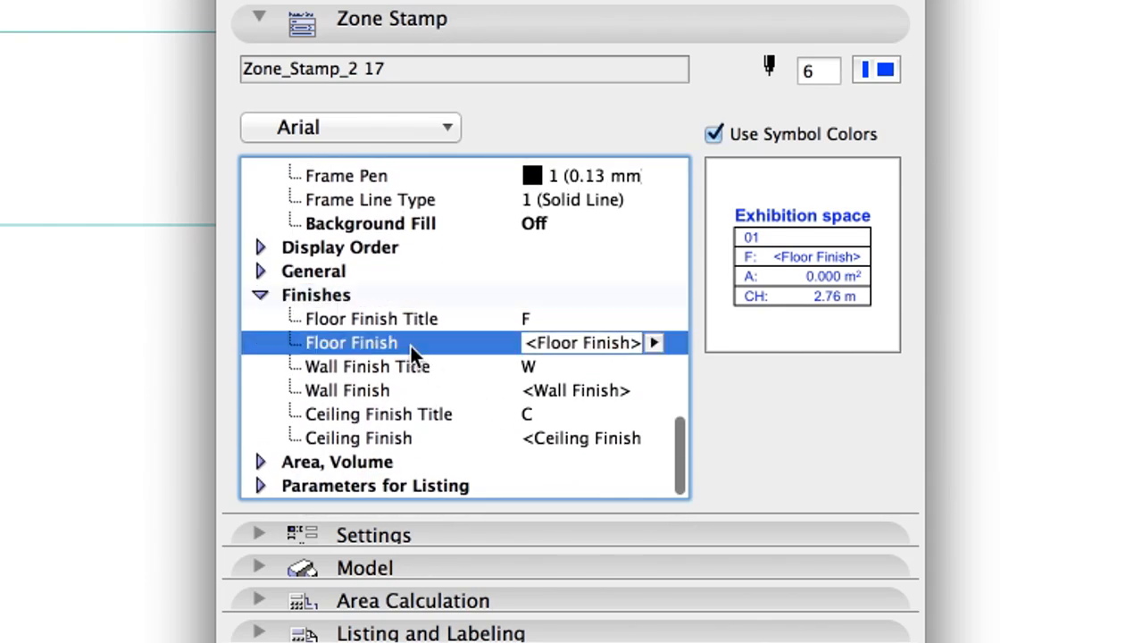
left_click(654, 343)
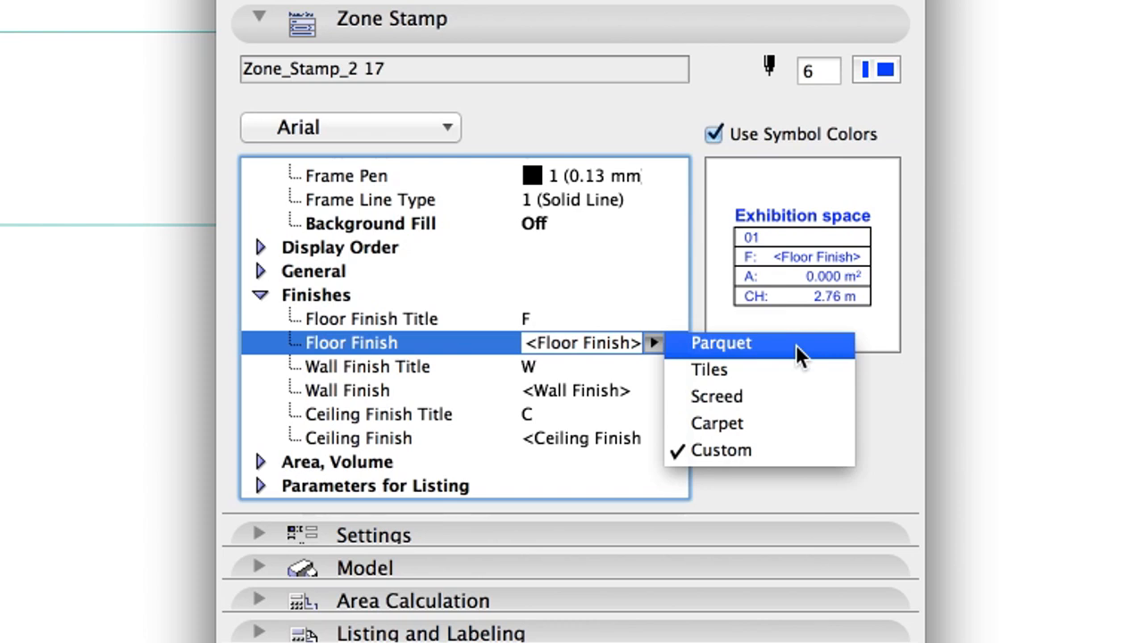
left_click(722, 343)
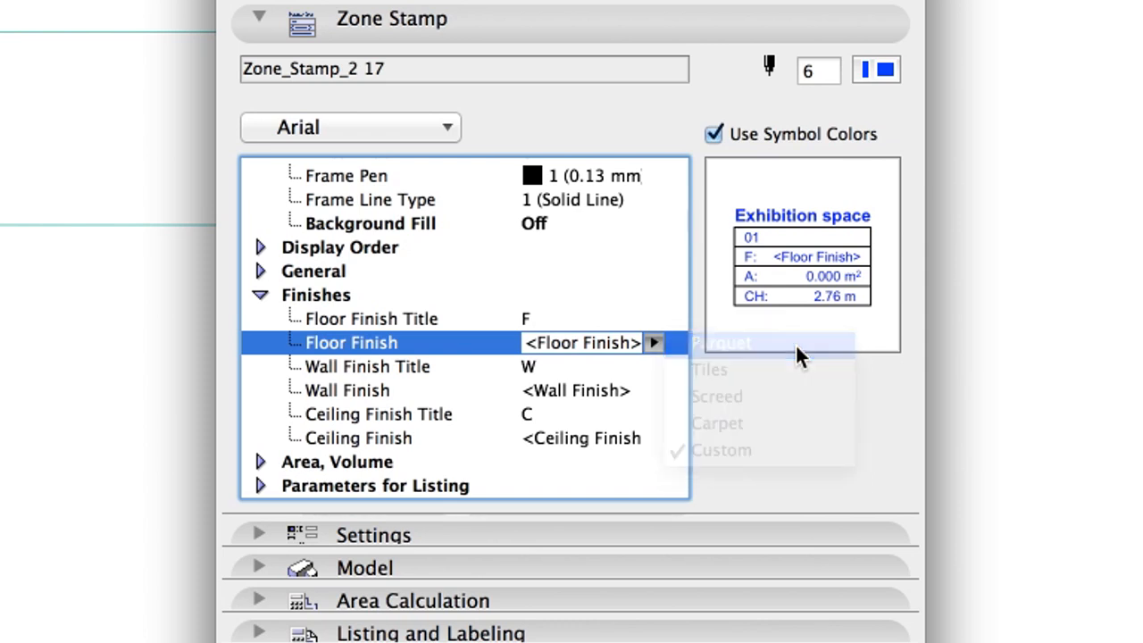
left_click(722, 343)
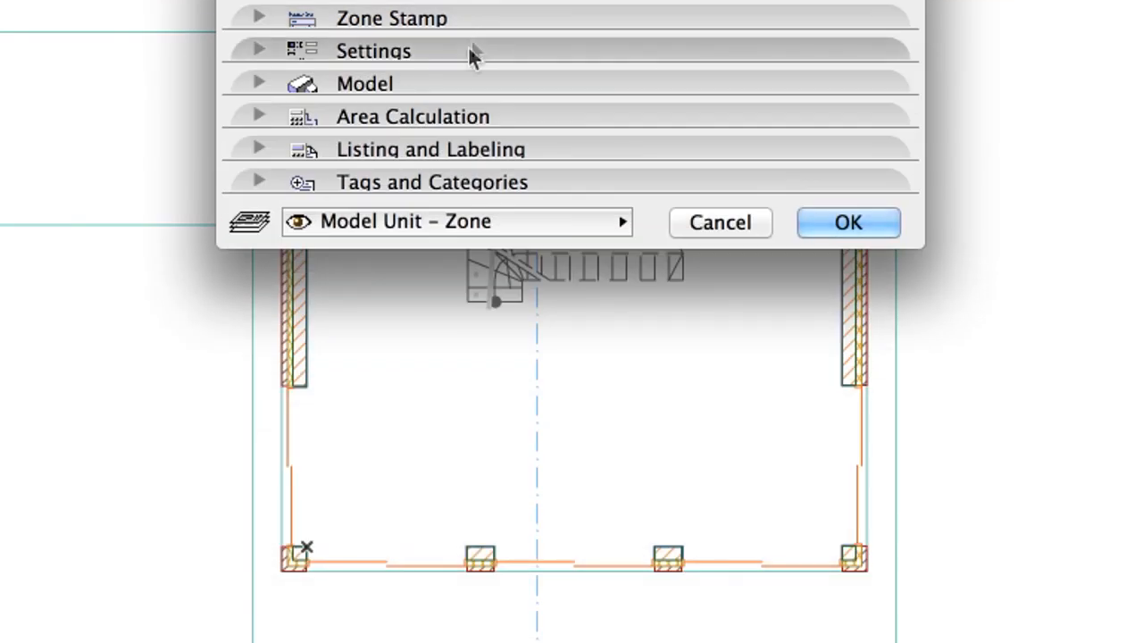
mouse_move(540, 229)
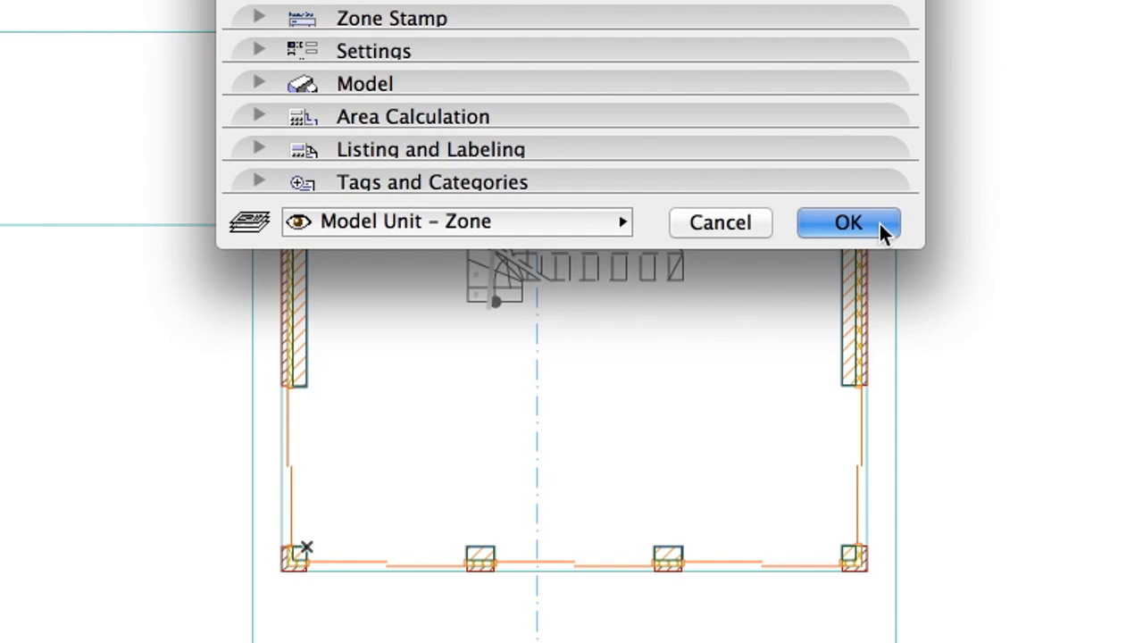
Accept the zone default settings and return to the ground floor plan
left_click(847, 221)
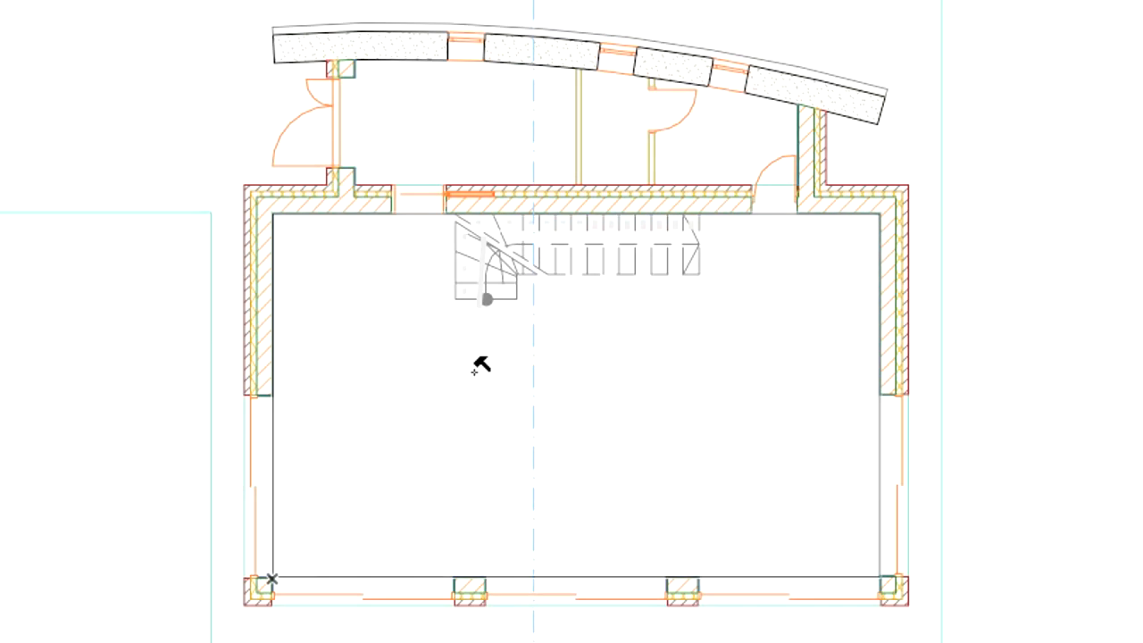
Place the Exhibition space zone inside the large ground-floor room
left_click(482, 366)
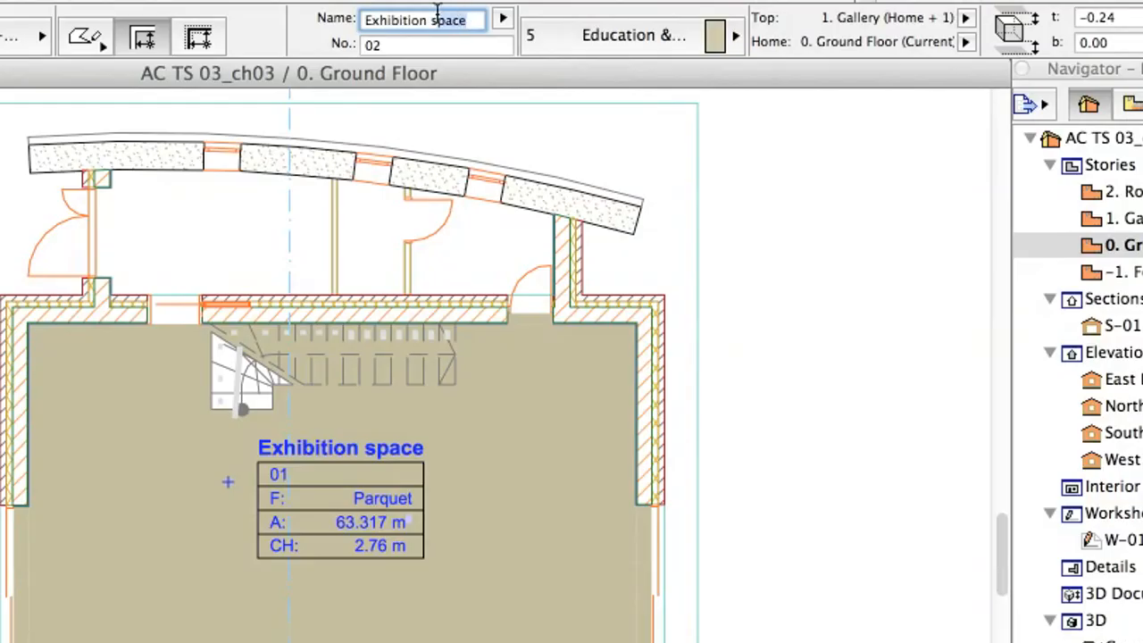
Set up an Entrance zone in Communication & Access with -0.46 offset and Tiles floor finish
type("Entra")
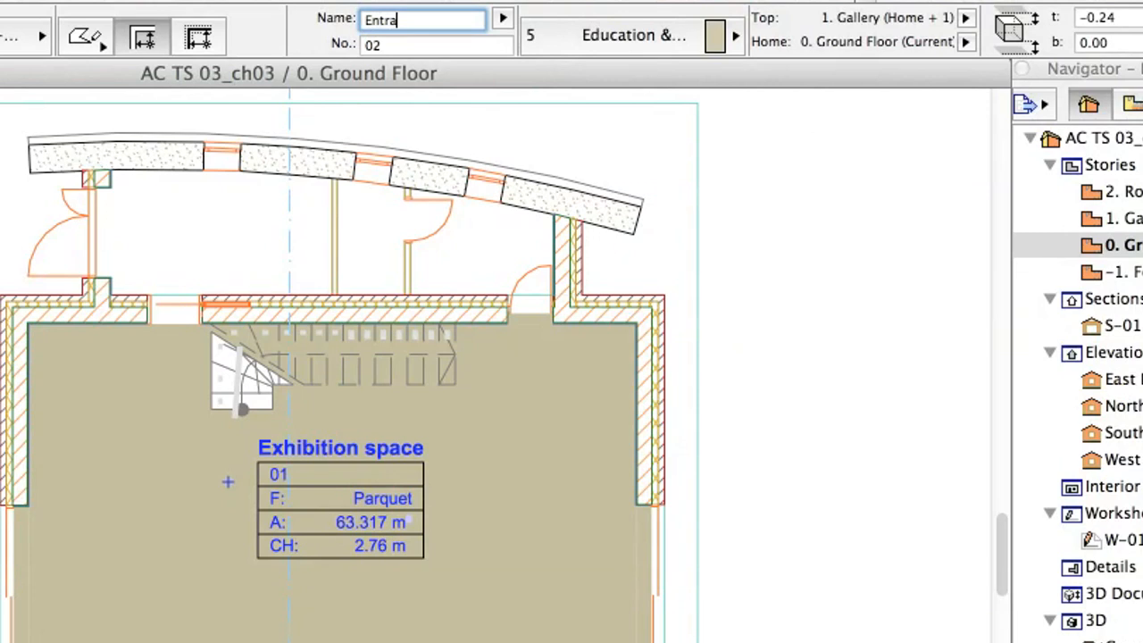
type("nce")
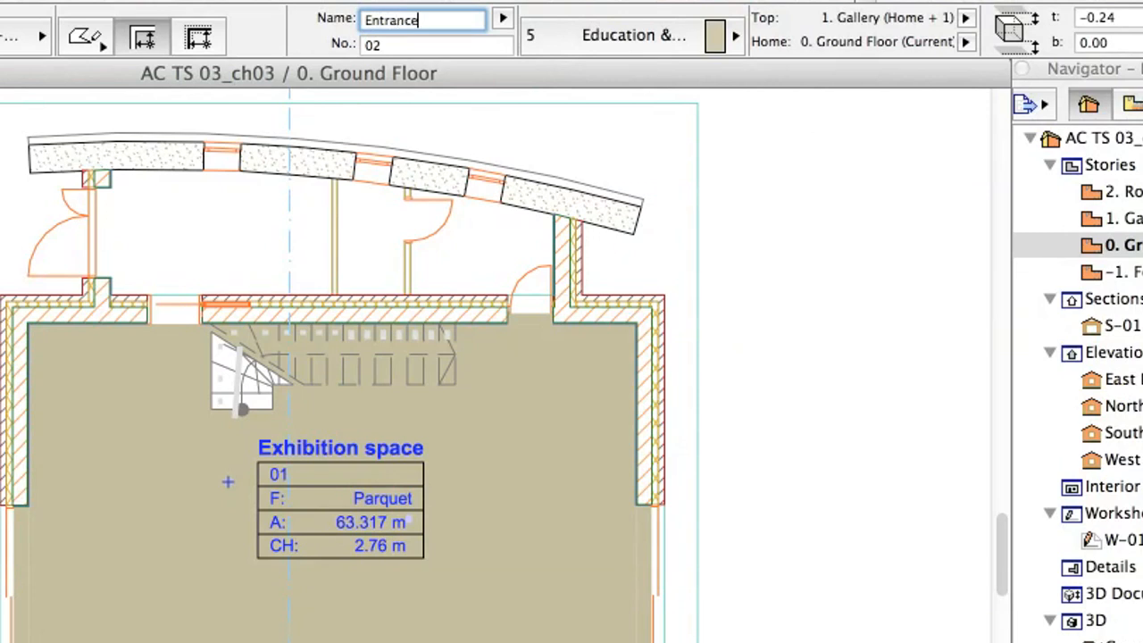
left_click(635, 35)
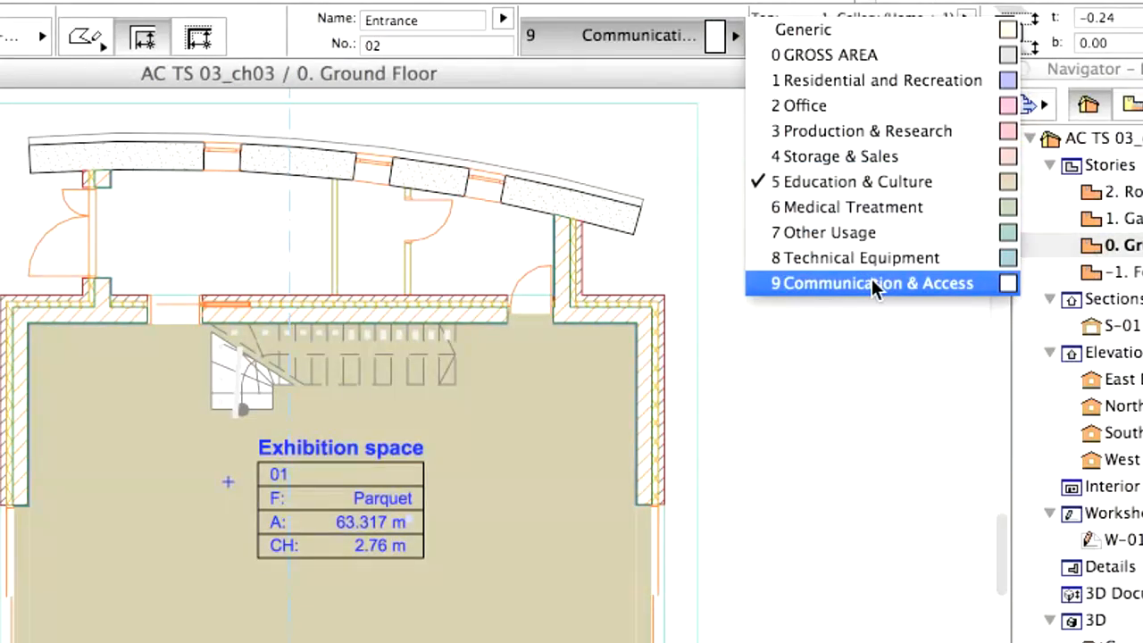
left_click(872, 282)
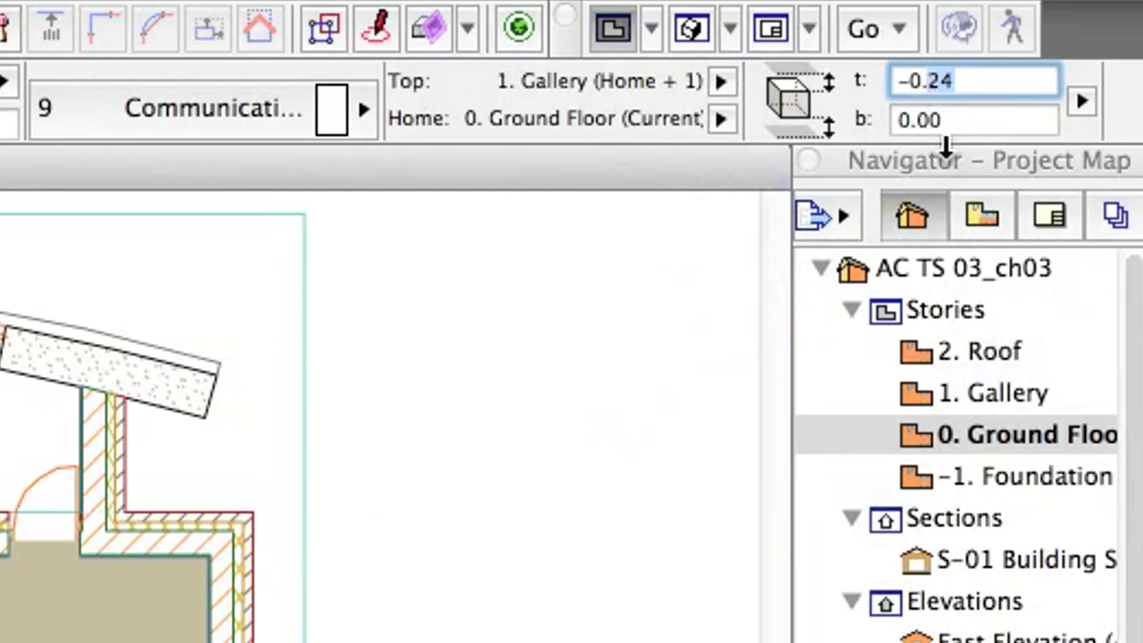
type("-0.46")
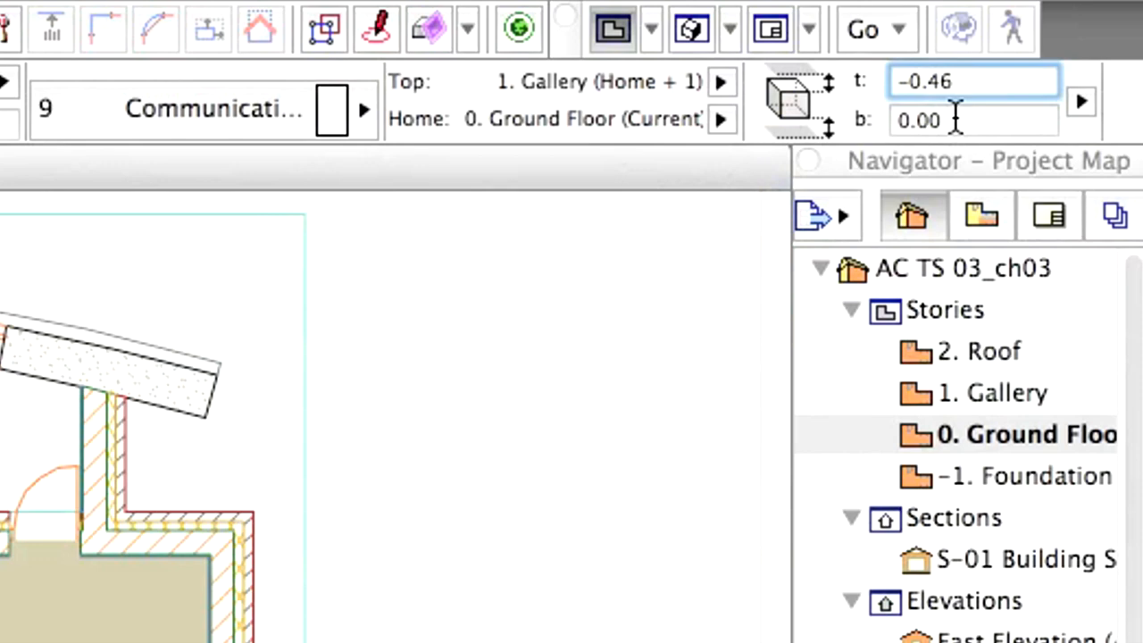
left_click(720, 279)
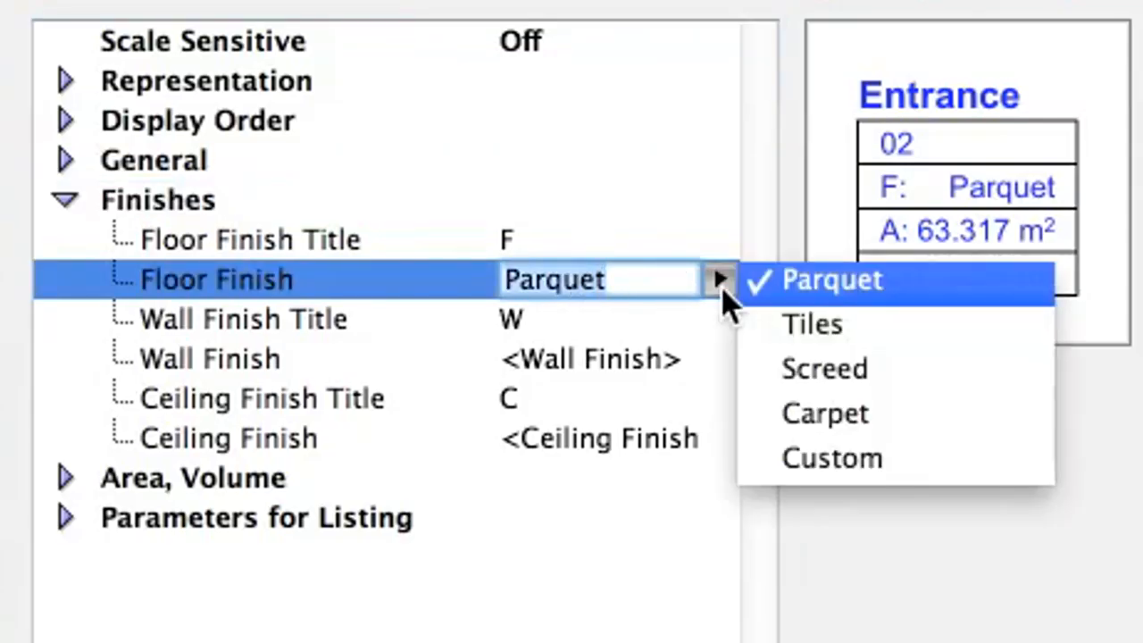
mouse_move(807, 325)
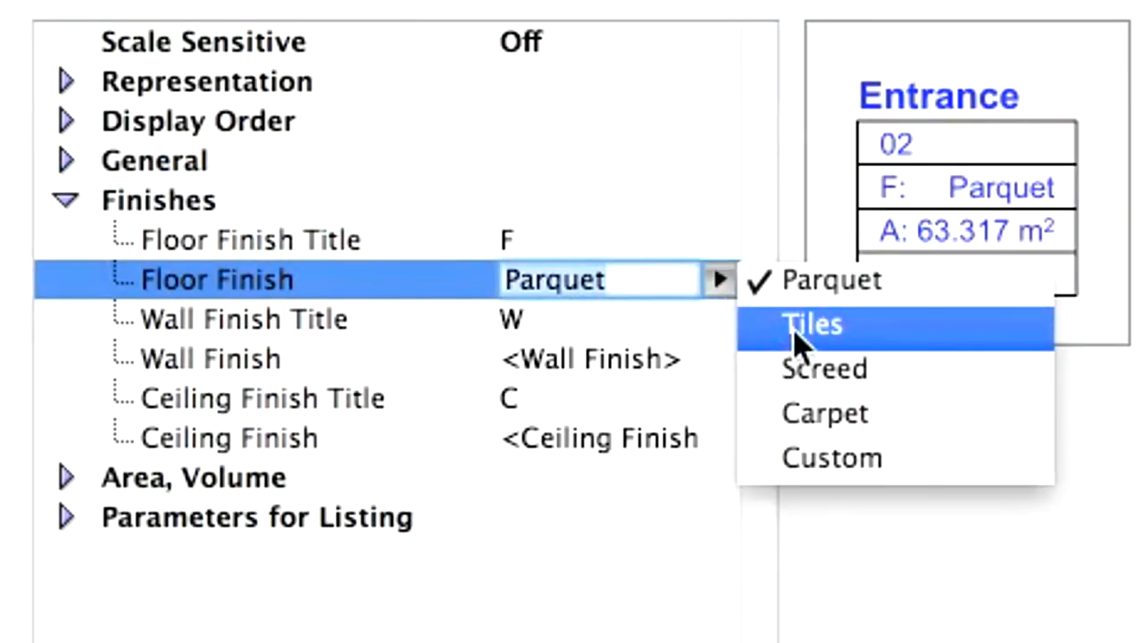
left_click(811, 325)
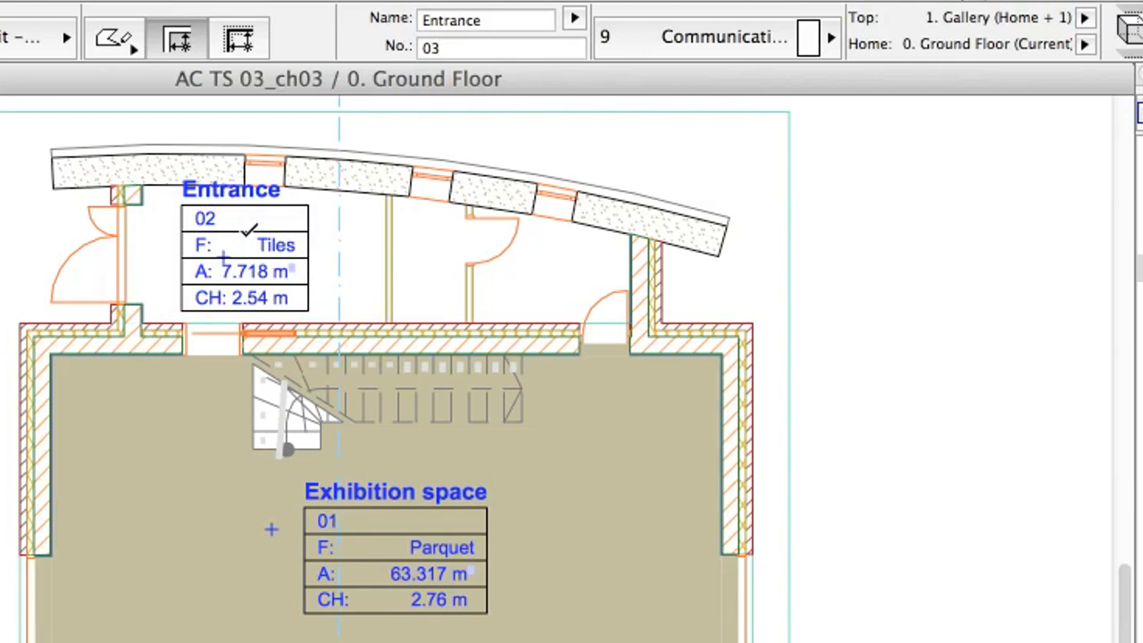
Place a WC zone in Technical Equipment, then rename the next zone Washroom
left_click(486, 20)
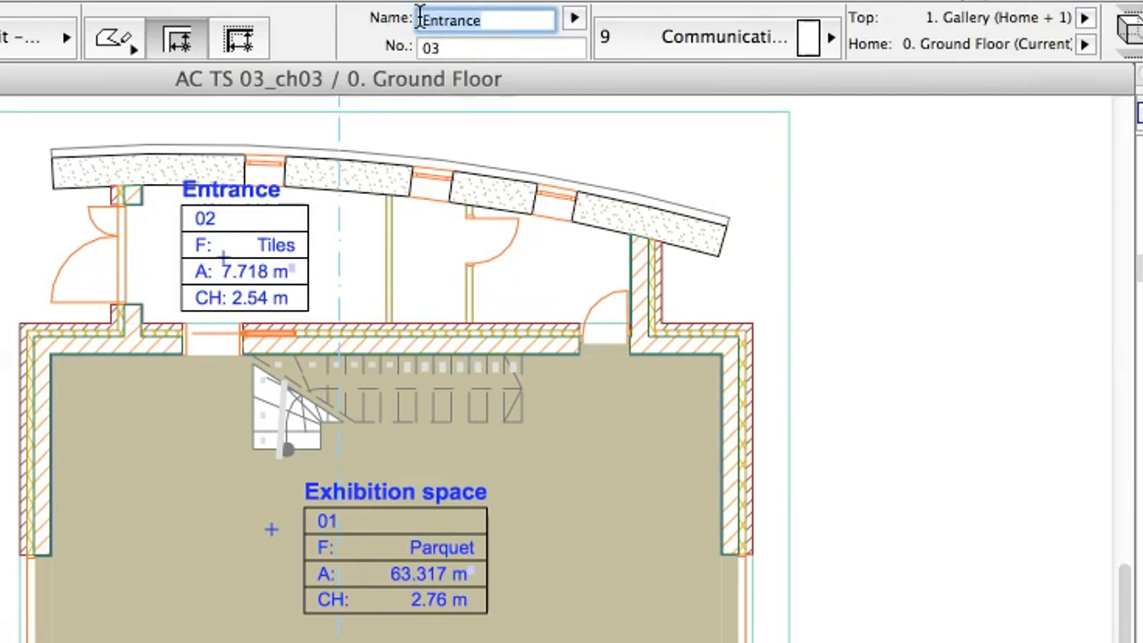
type("WC")
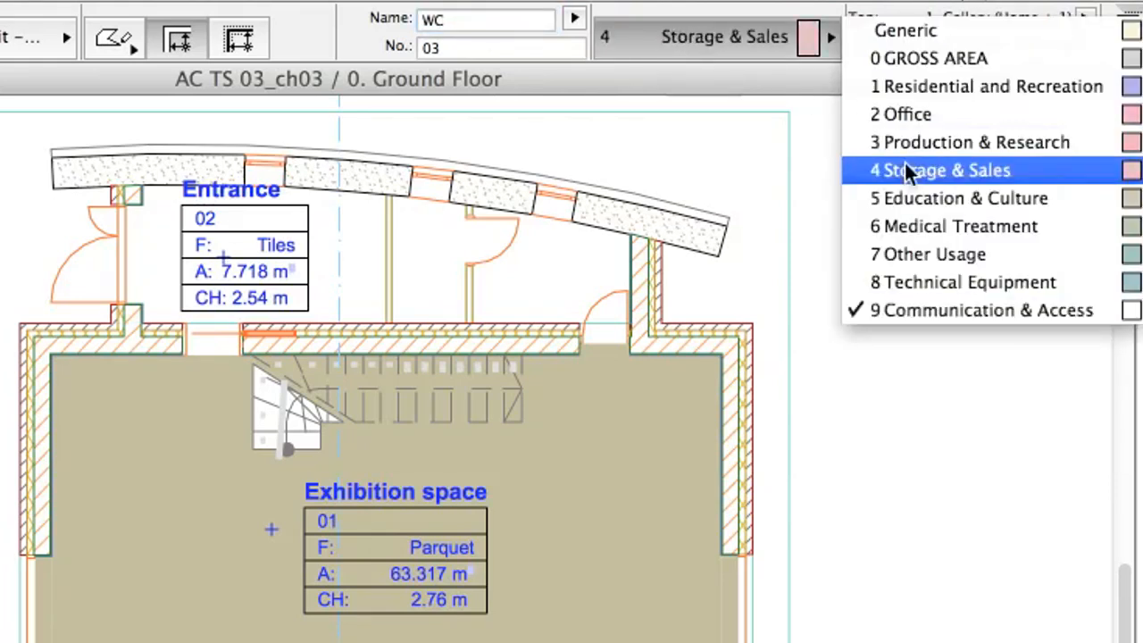
left_click(968, 282)
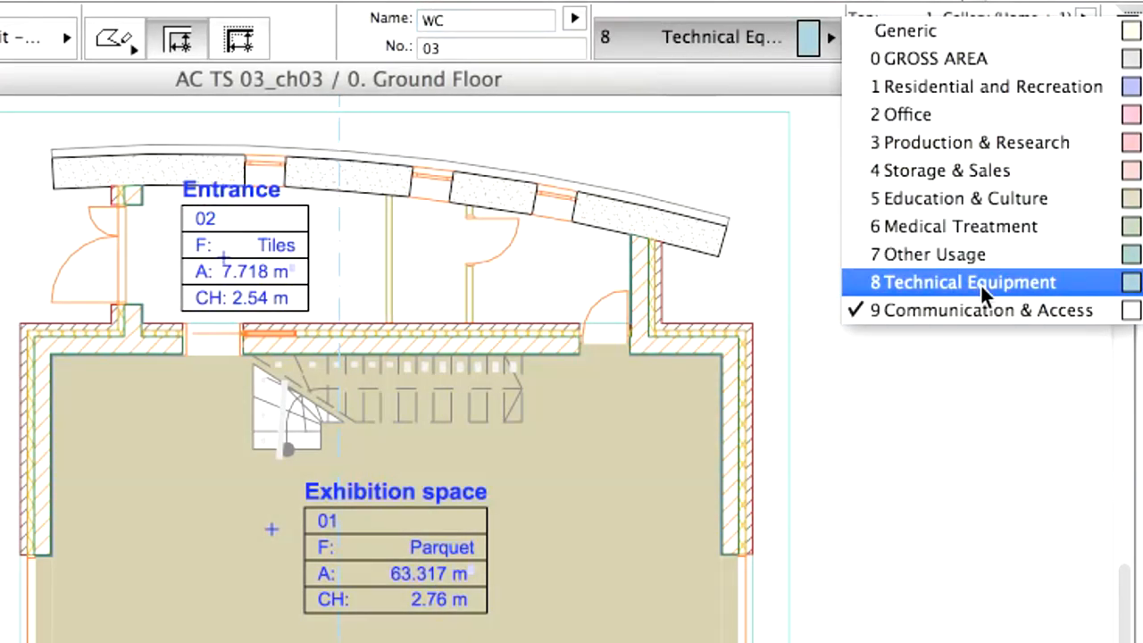
left_click(963, 283)
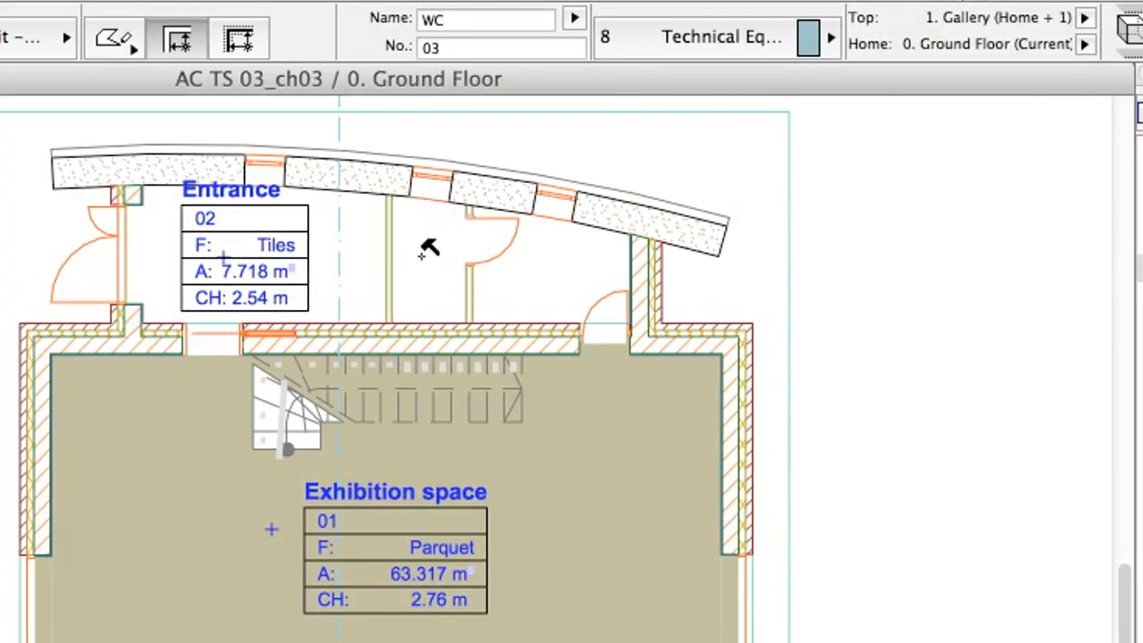
left_click(420, 250)
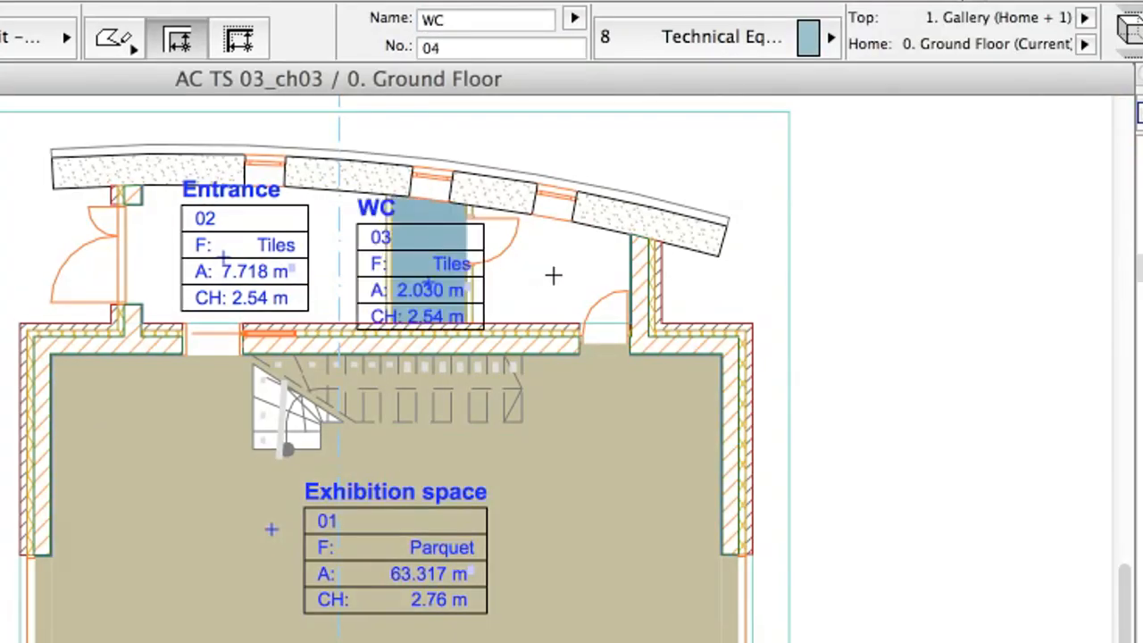
type("Washroom")
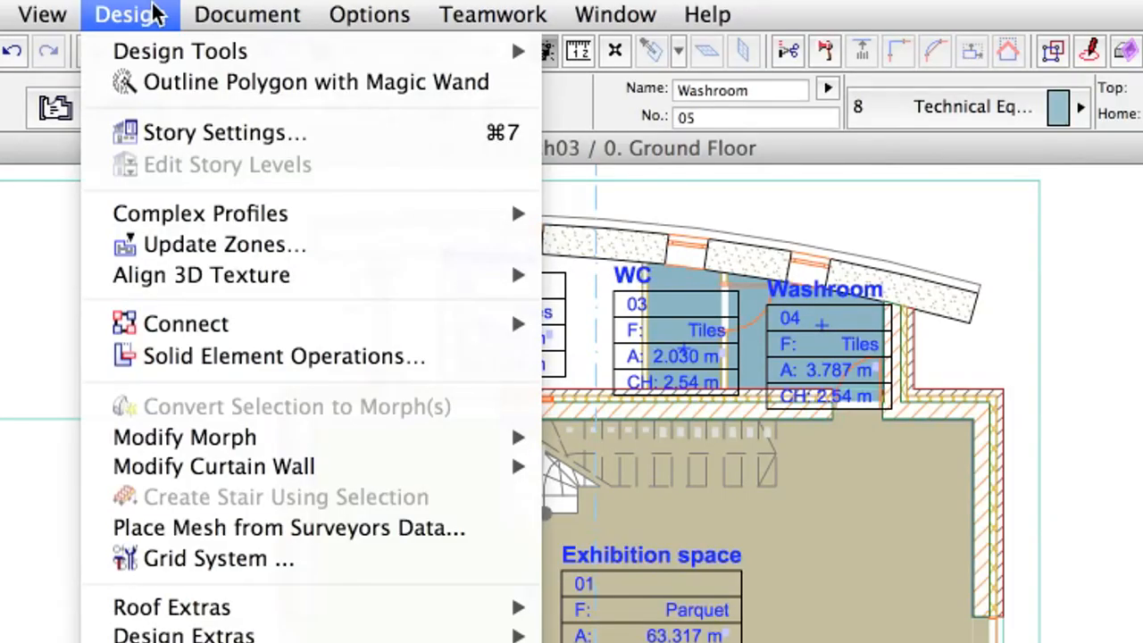
mouse_move(375, 259)
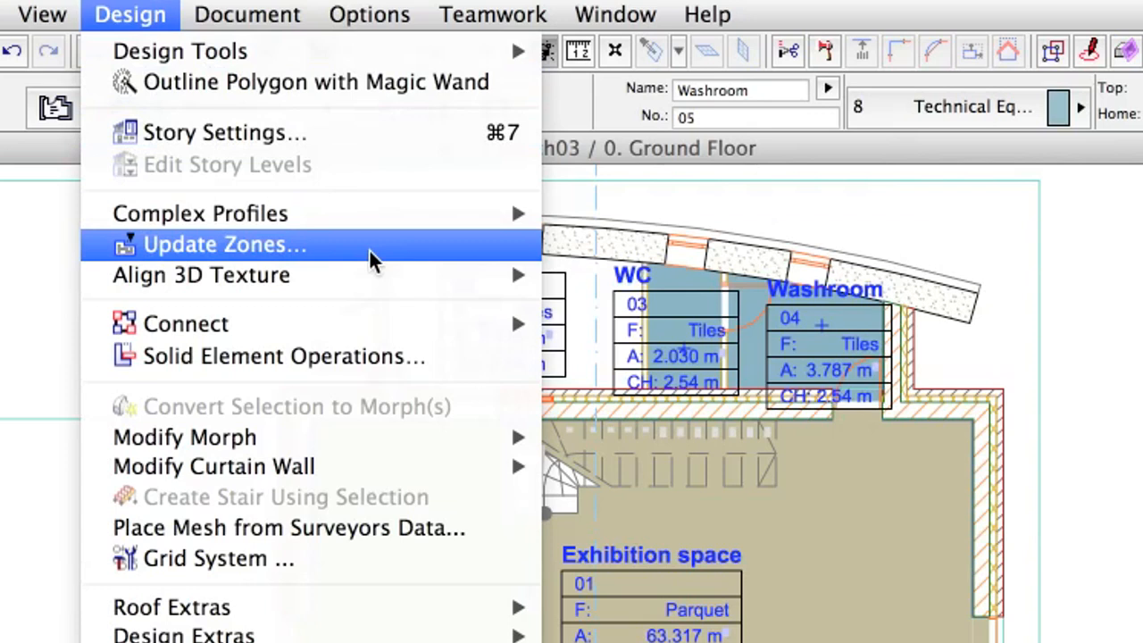
Update all ground-floor zones and switch to the Gallery story plan
left_click(223, 243)
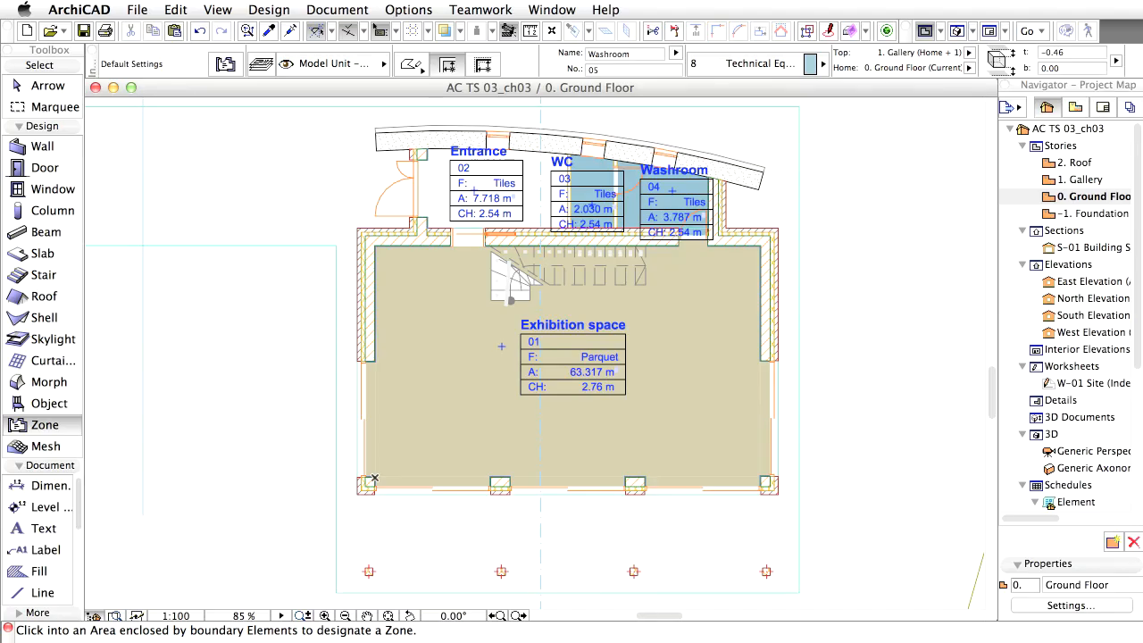
left_click(1081, 178)
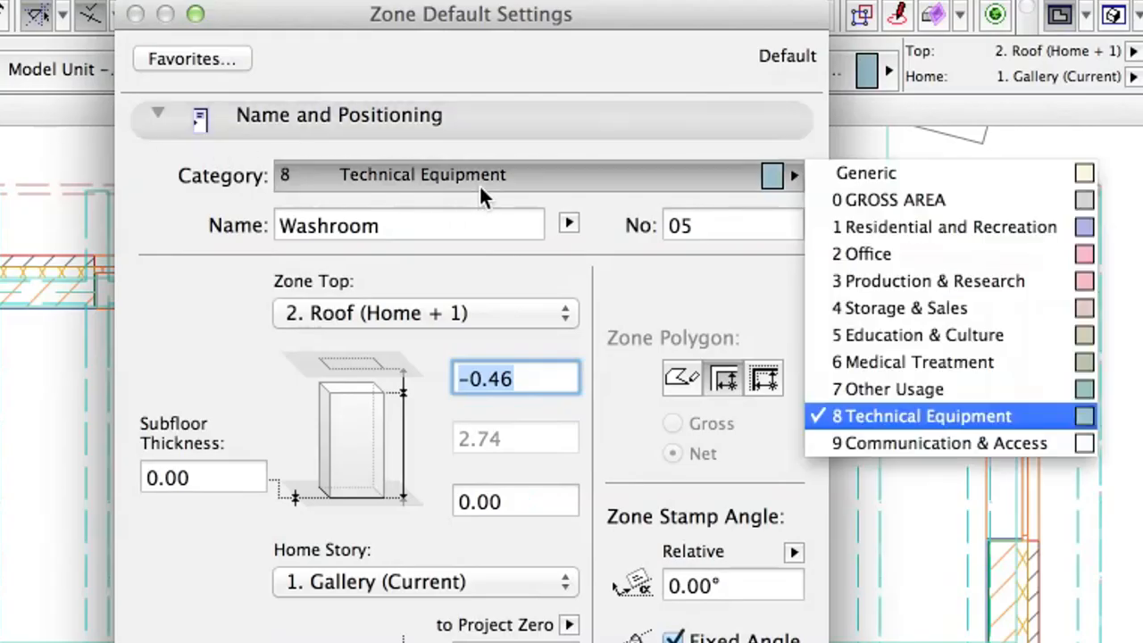
Name the zone 'Gallery' in Education & Culture with a 0.00 top offset
left_click(920, 336)
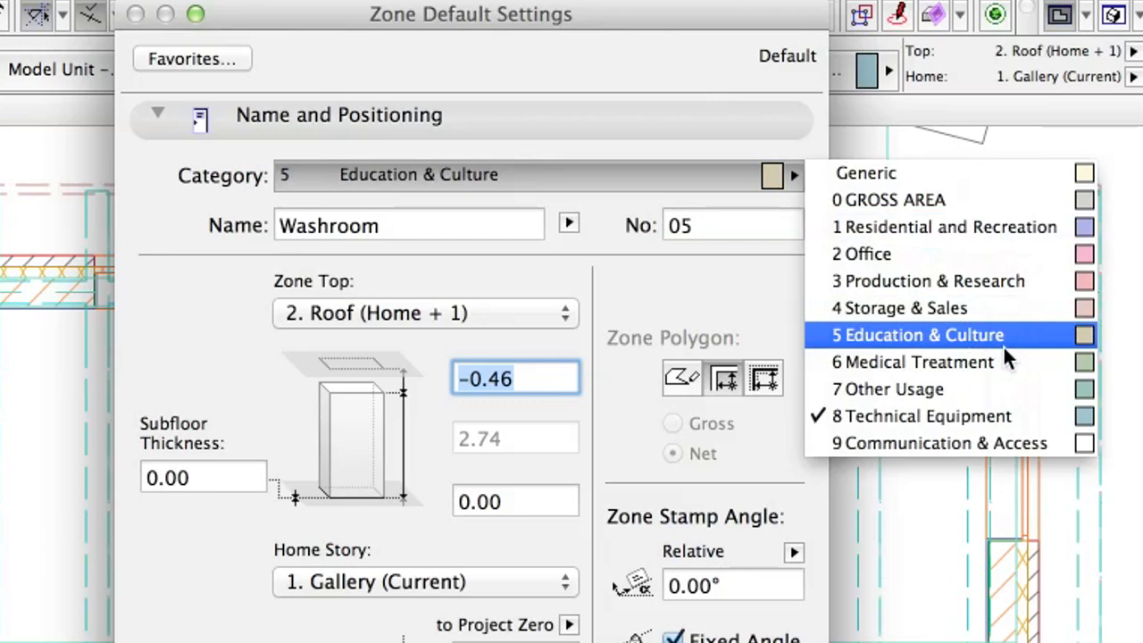
left_click(918, 336)
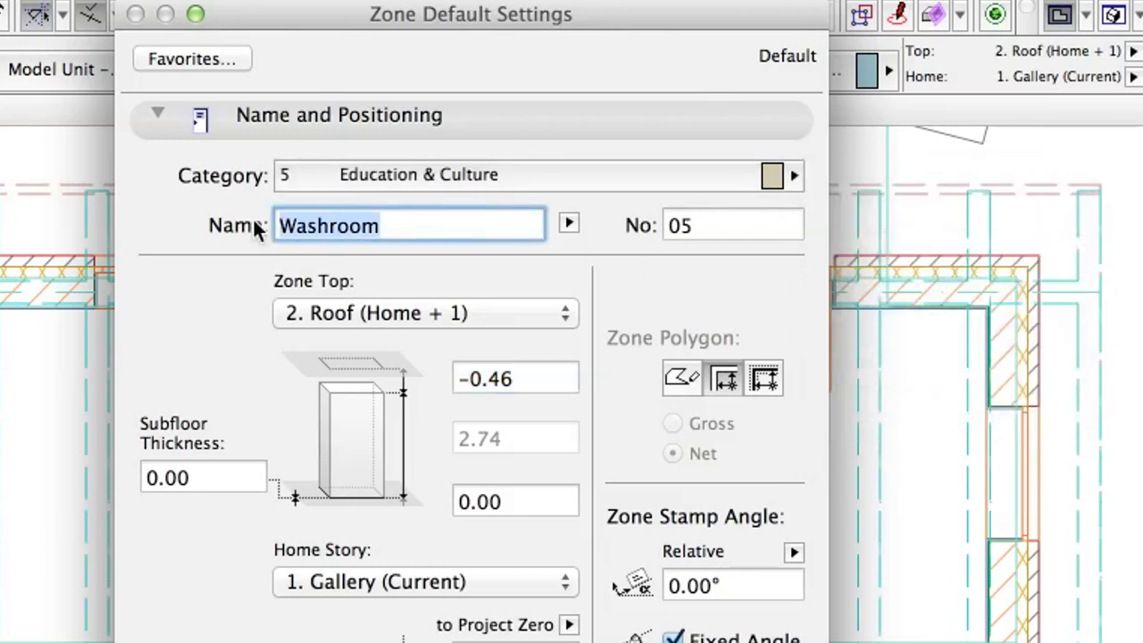
type("Galler")
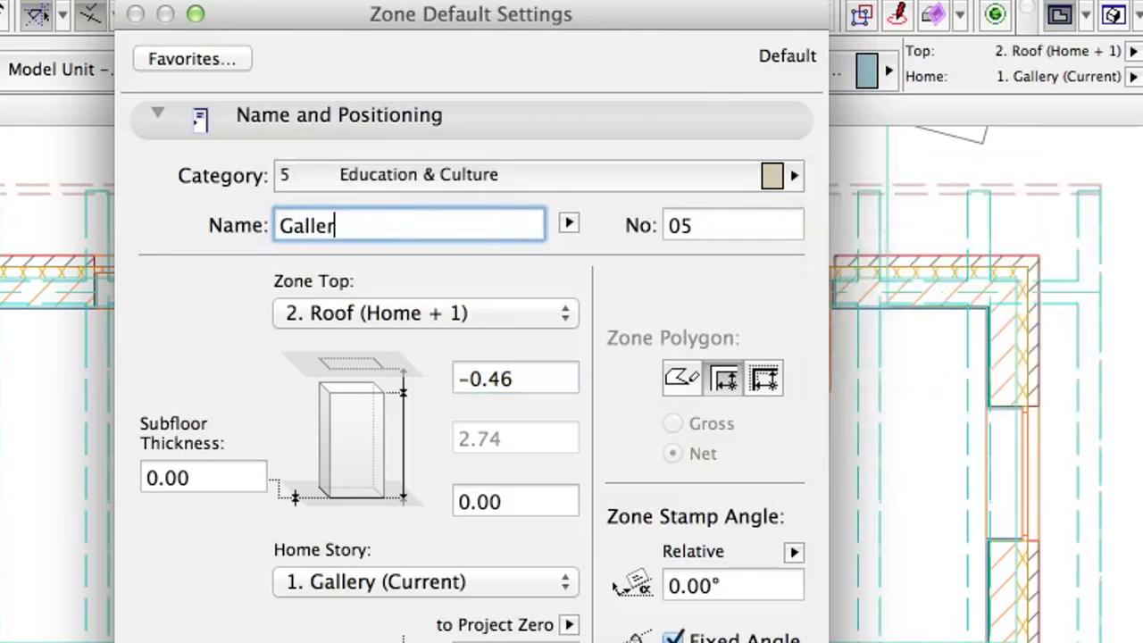
type("y")
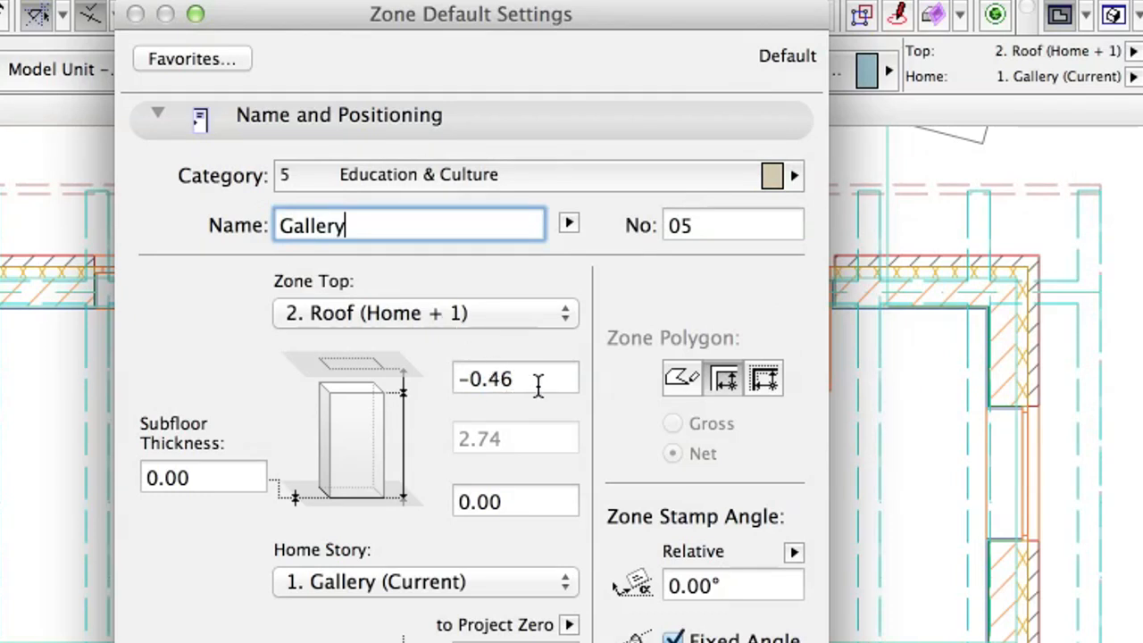
type("0.00")
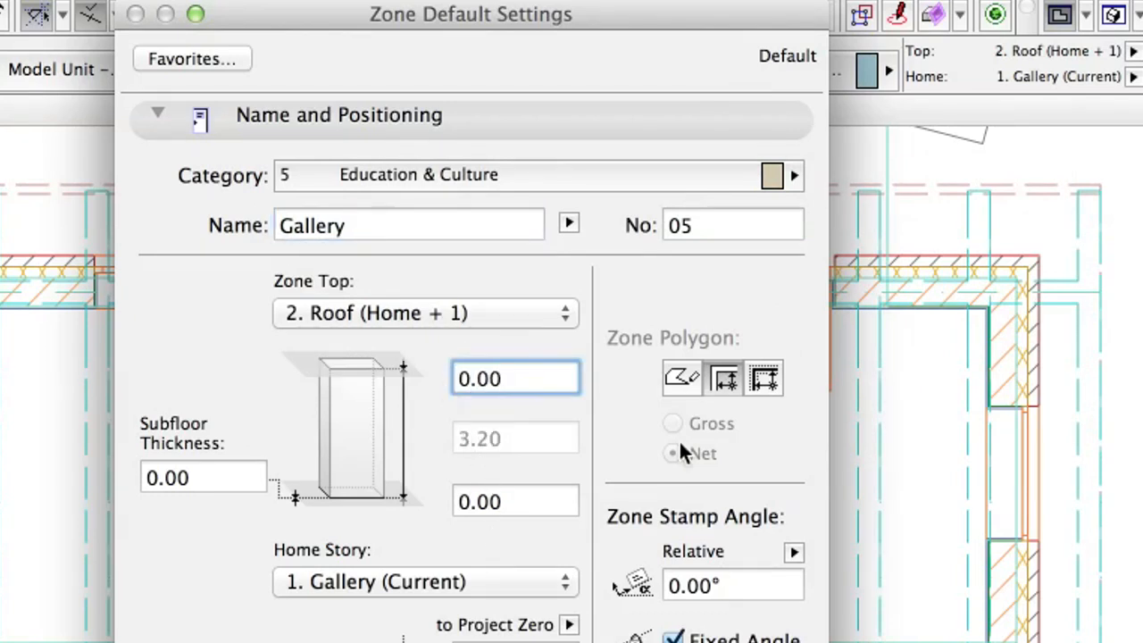
mouse_move(681, 377)
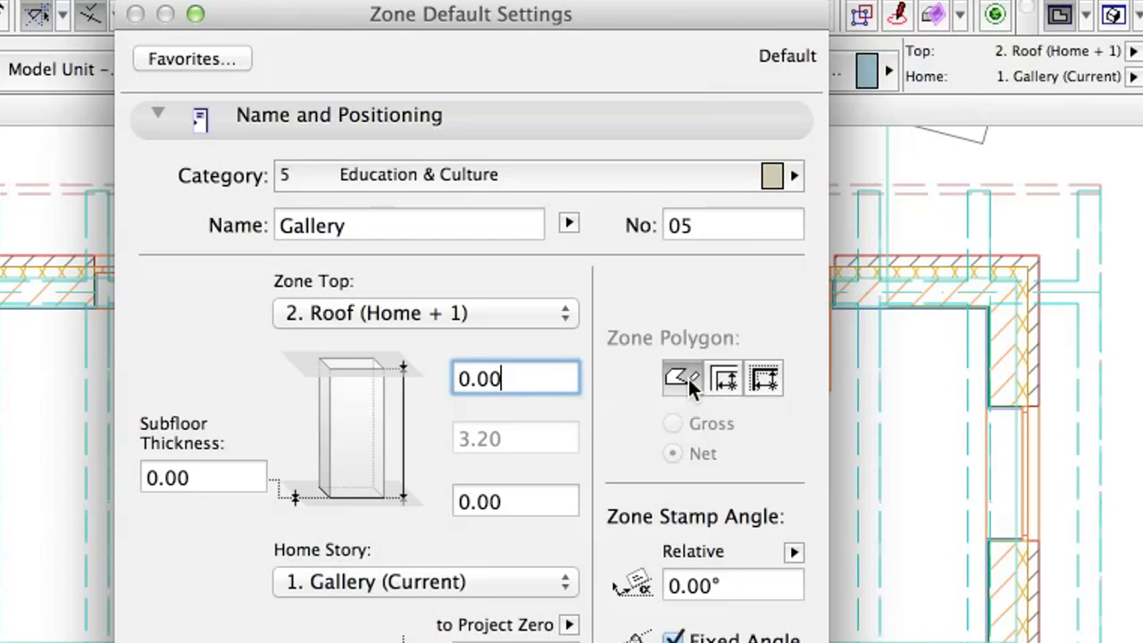
left_click(157, 114)
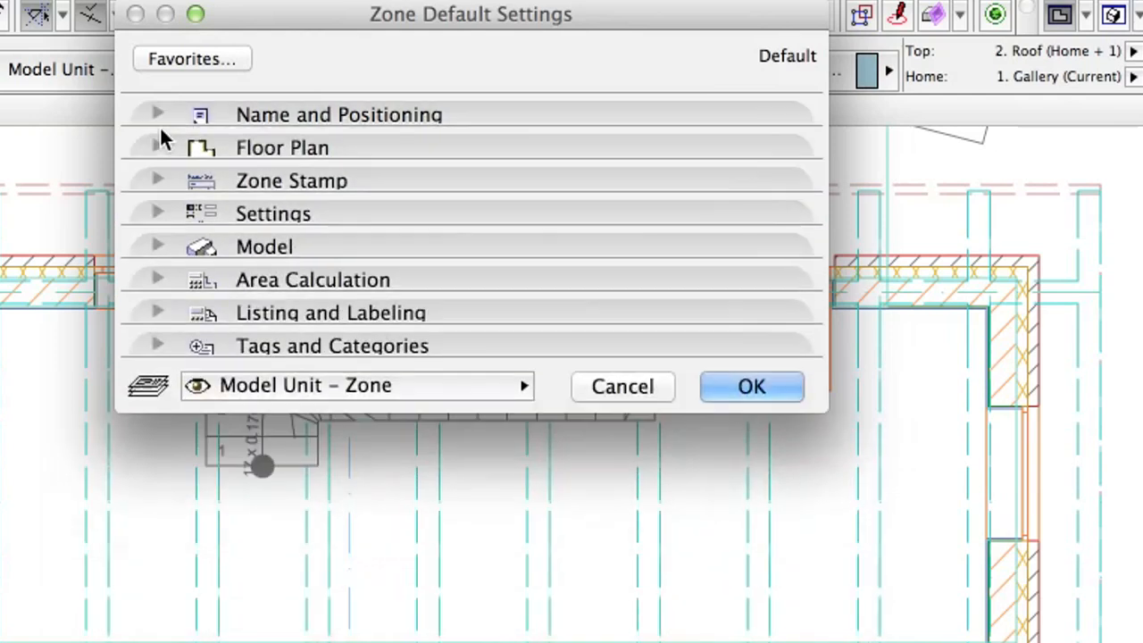
Set the Gallery zone stamp floor finish to Parquet and accept the settings
left_click(291, 181)
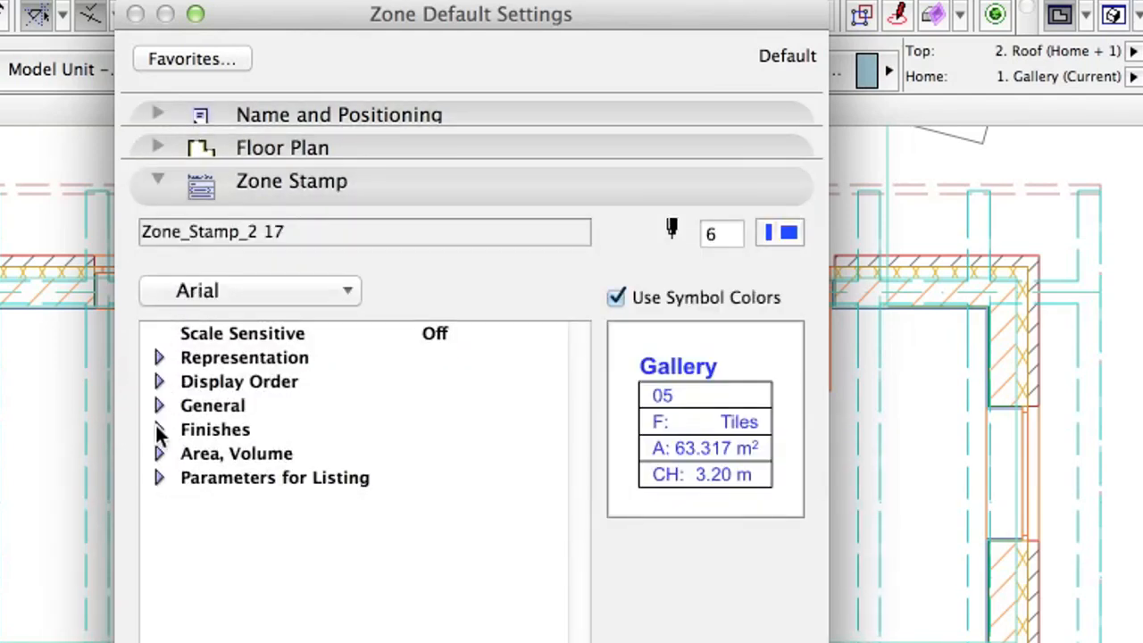
left_click(157, 429)
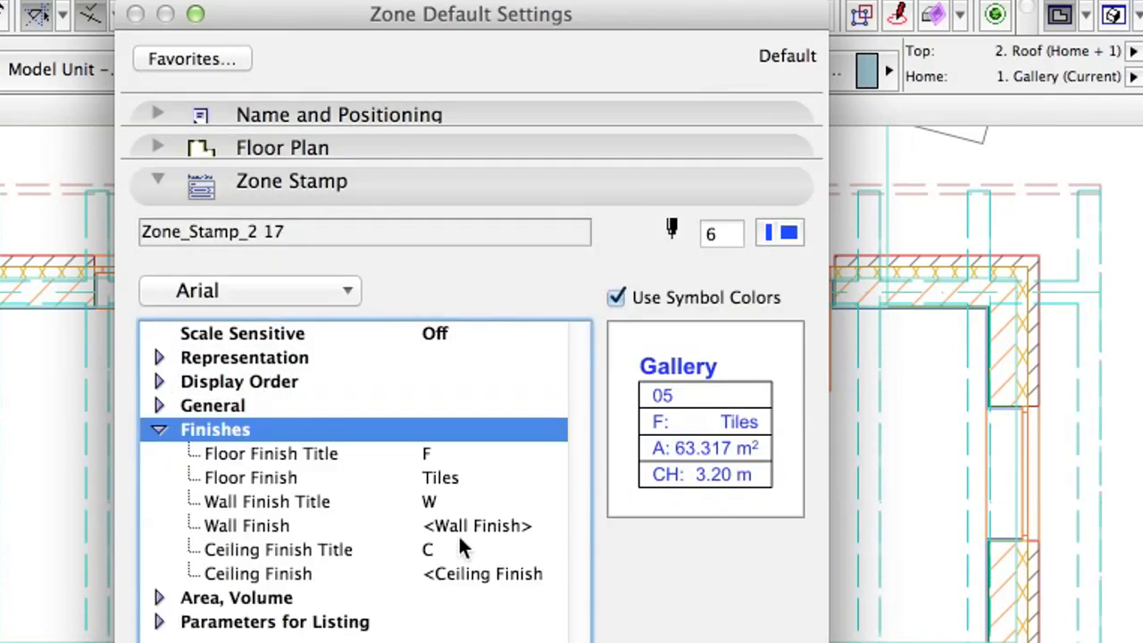
left_click(554, 477)
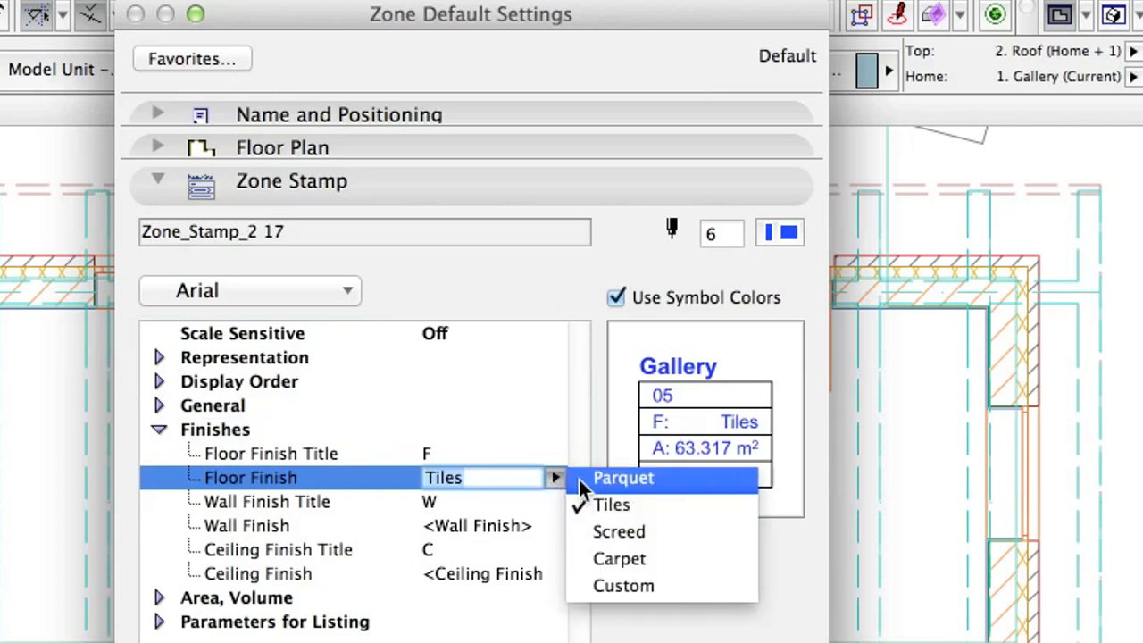
left_click(622, 477)
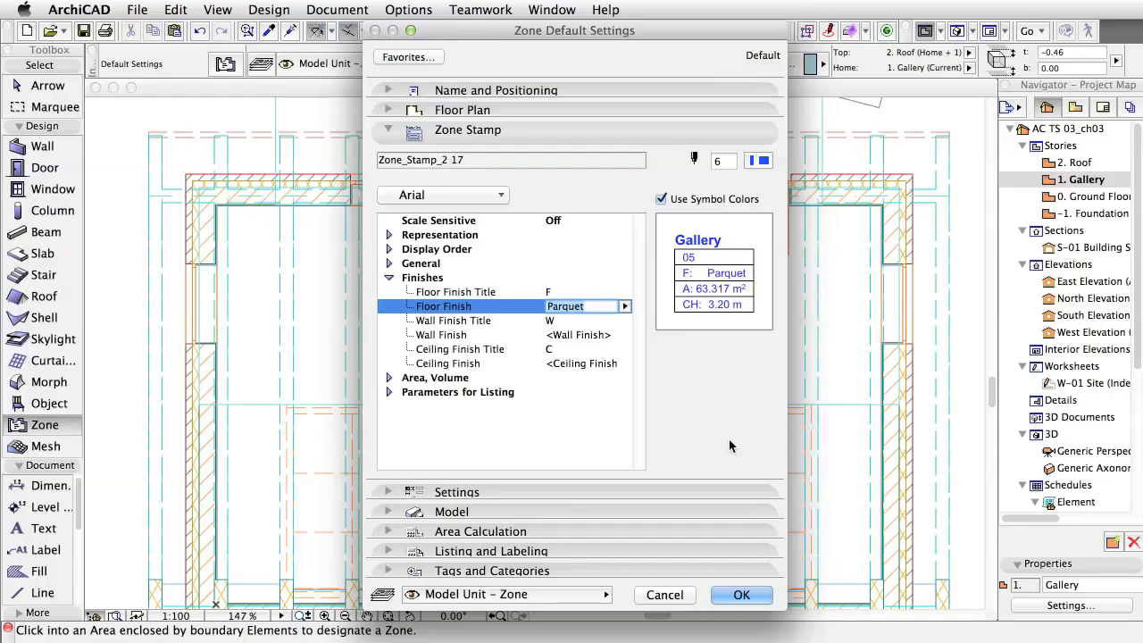
mouse_move(742, 595)
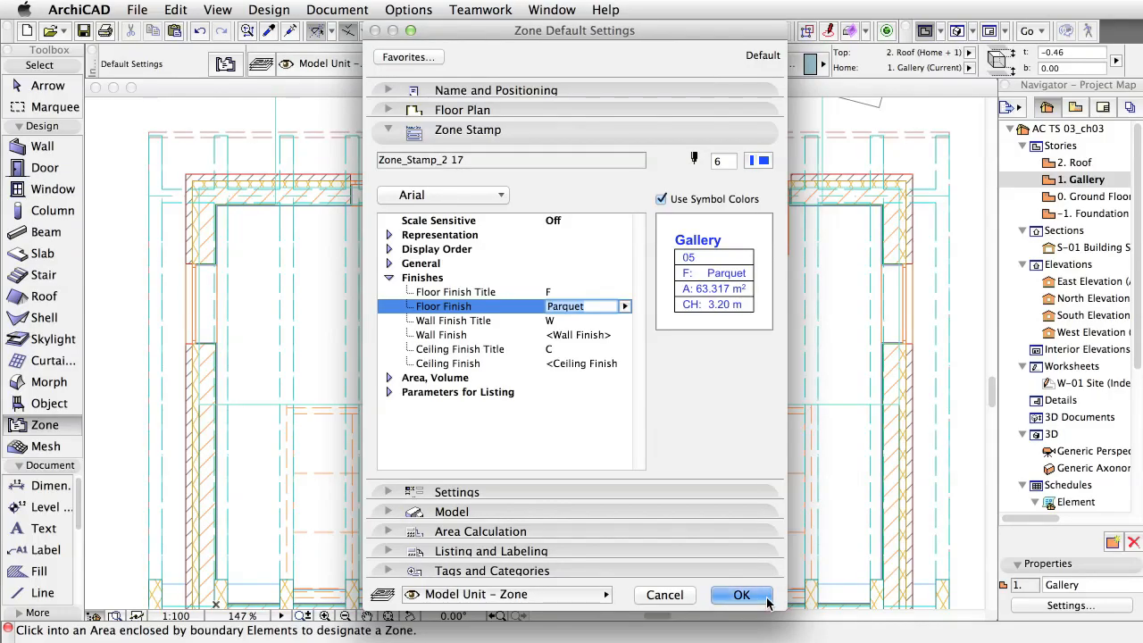
left_click(742, 595)
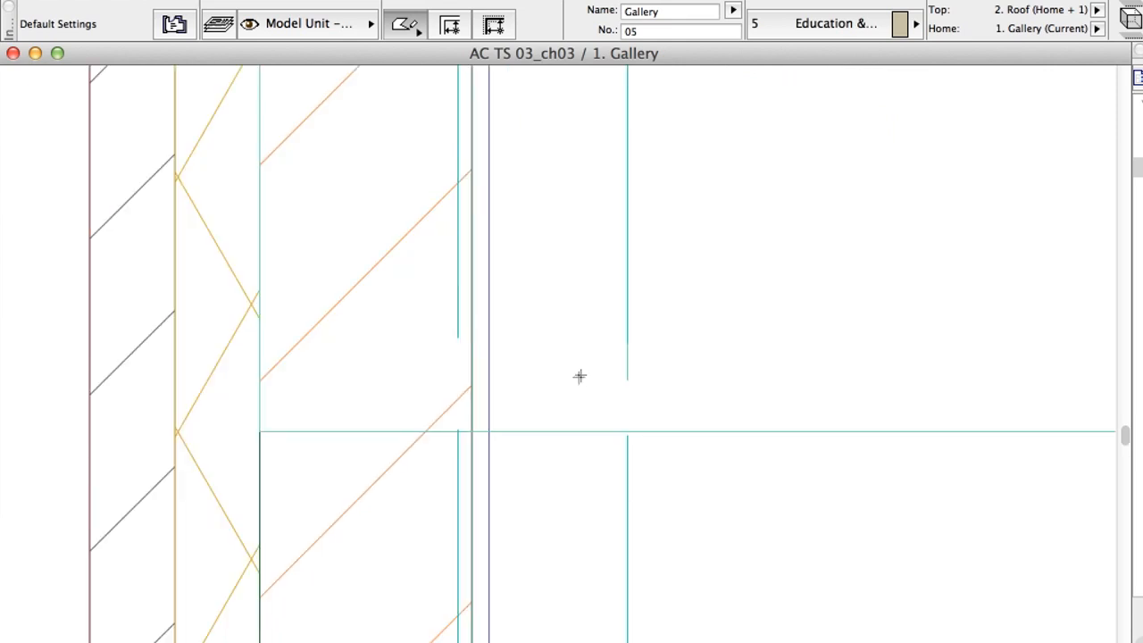